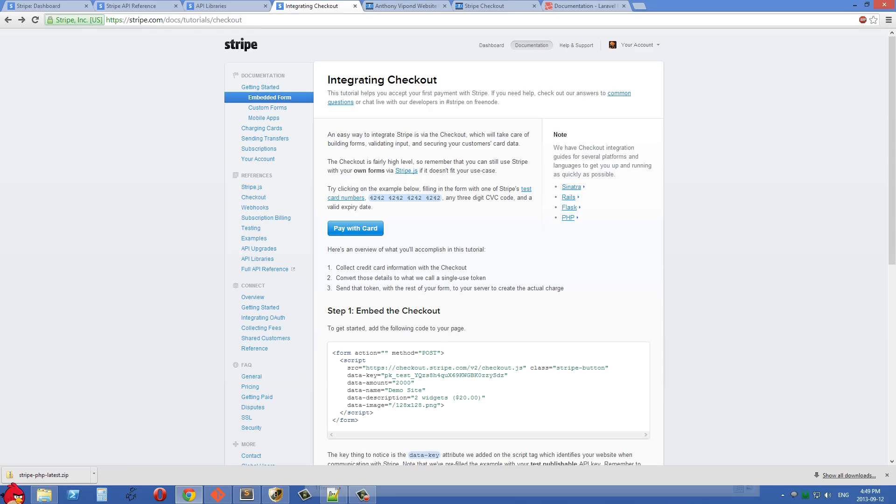
# - Scroll the Stripe API Libraries page down to the PHP section with the stripe-php-latest download links
pyautogui.scroll(-3)
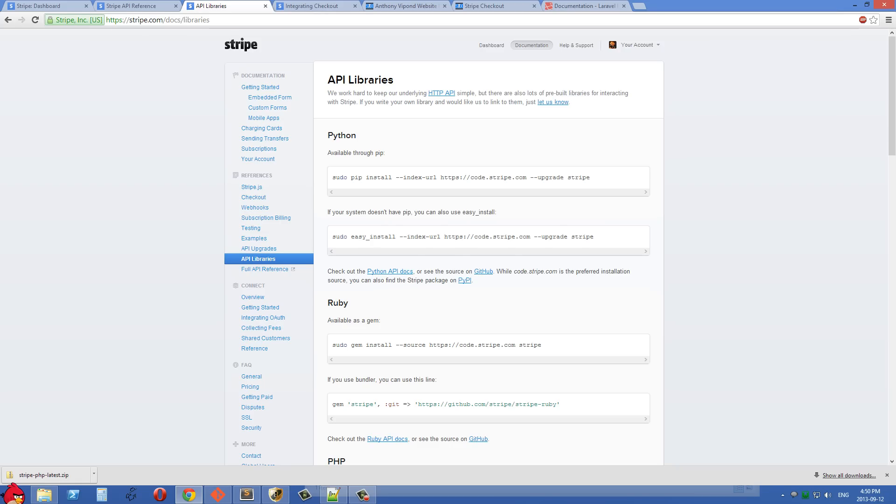
pyautogui.scroll(-3)
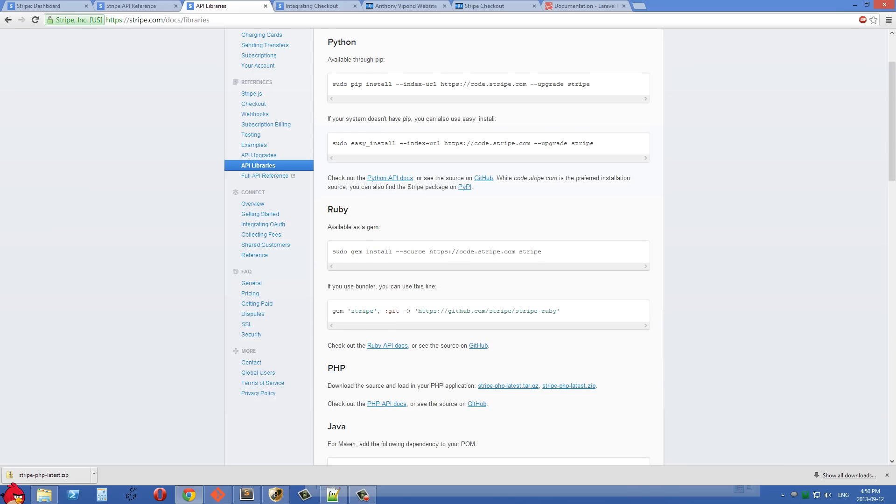
pyautogui.scroll(3)
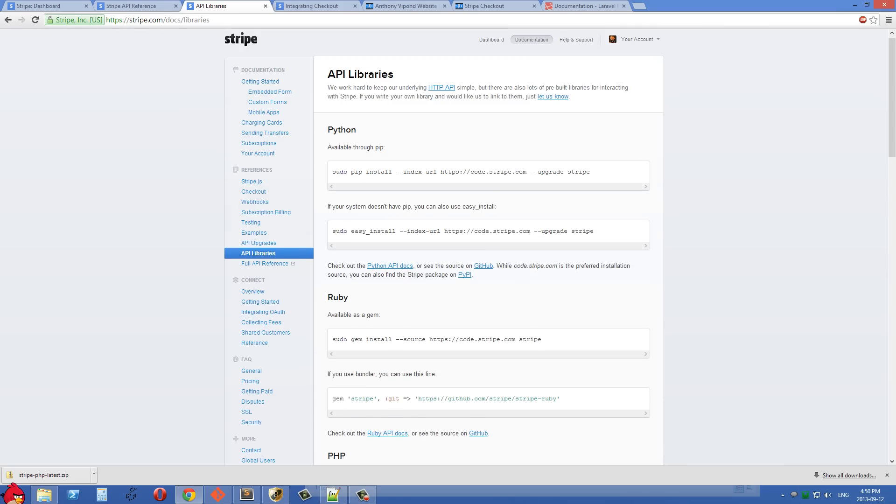
pyautogui.scroll(-3)
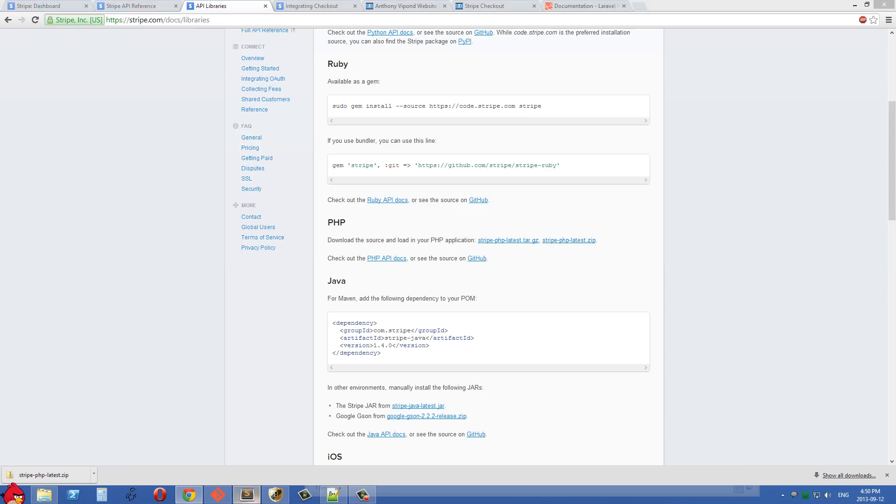
# - Review the setup notes, then expand app/library and stripe-php-1.8.3 to show lib, test and composer.json
pyautogui.click(246, 495)
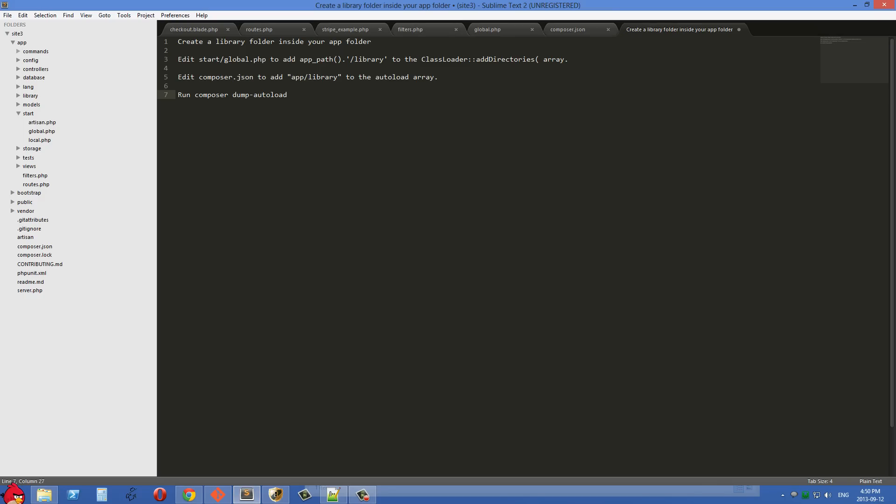
pyautogui.press('ctrl+a')
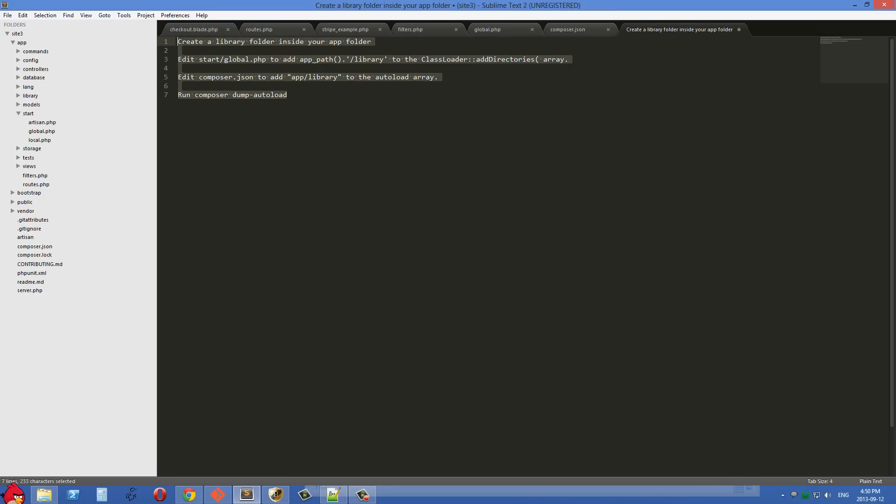
pyautogui.click(288, 95)
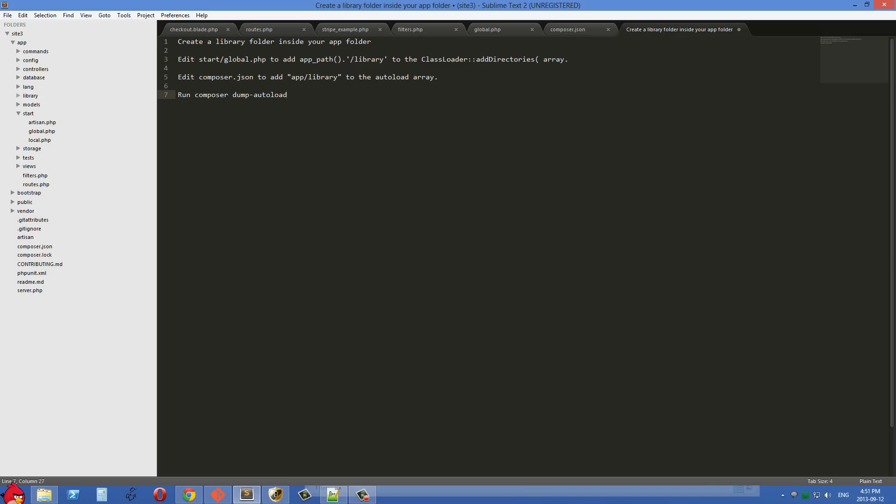
pyautogui.click(30, 95)
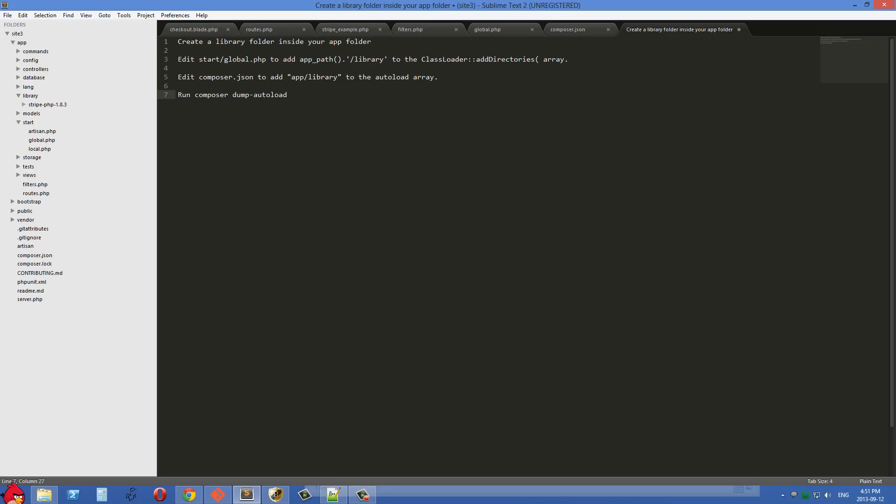
pyautogui.click(48, 103)
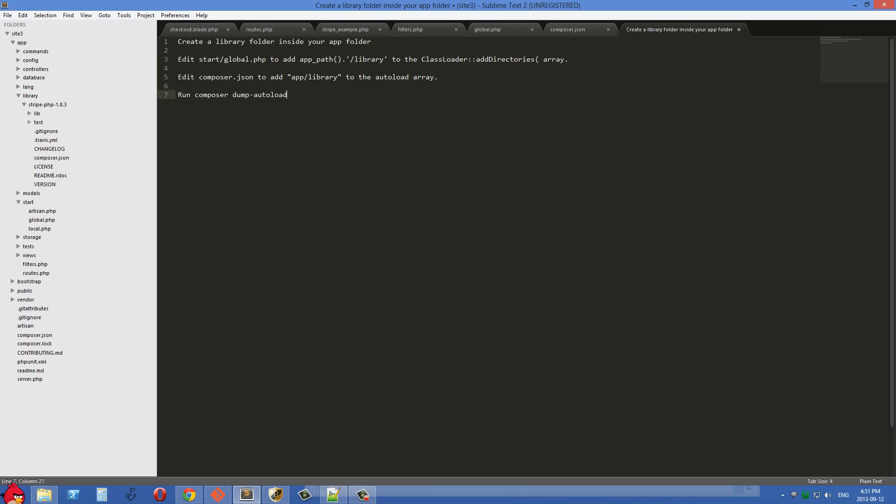
pyautogui.click(37, 113)
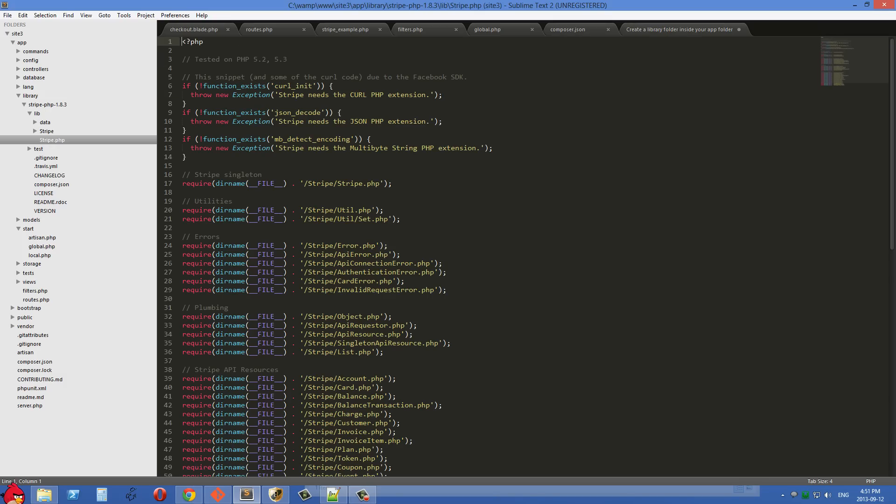
pyautogui.scroll(-3)
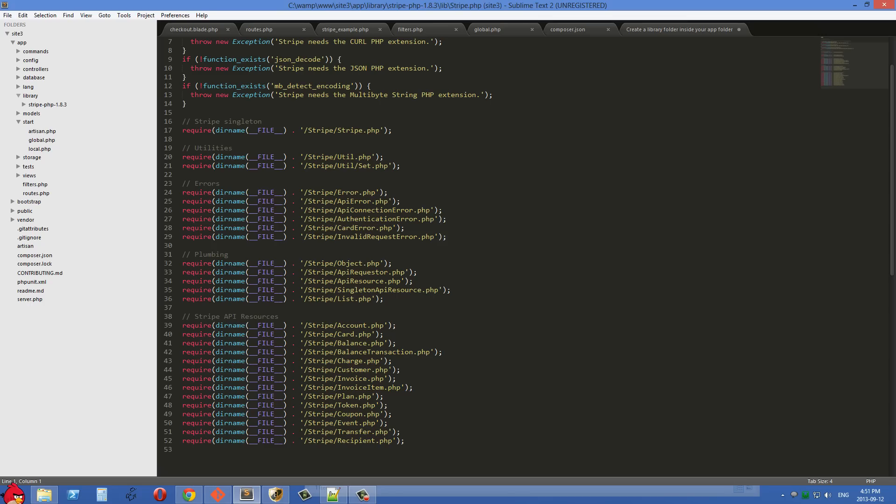
pyautogui.click(29, 96)
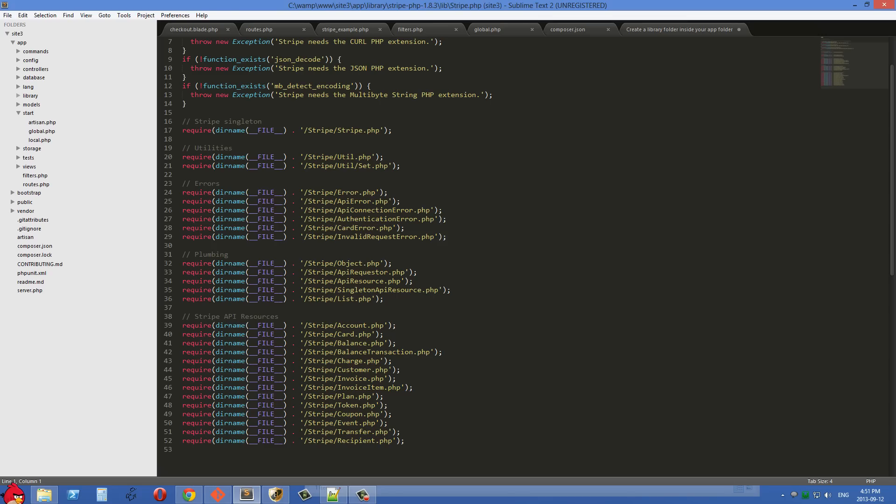
pyautogui.click(681, 28)
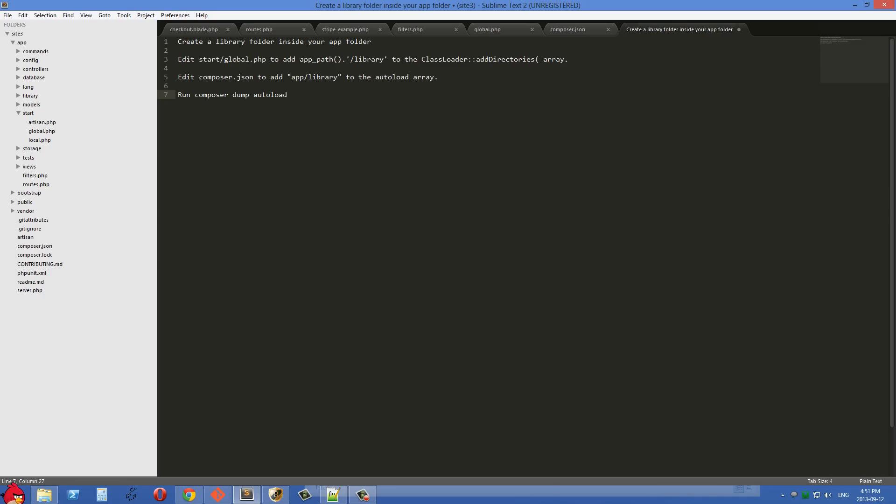
pyautogui.click(388, 59)
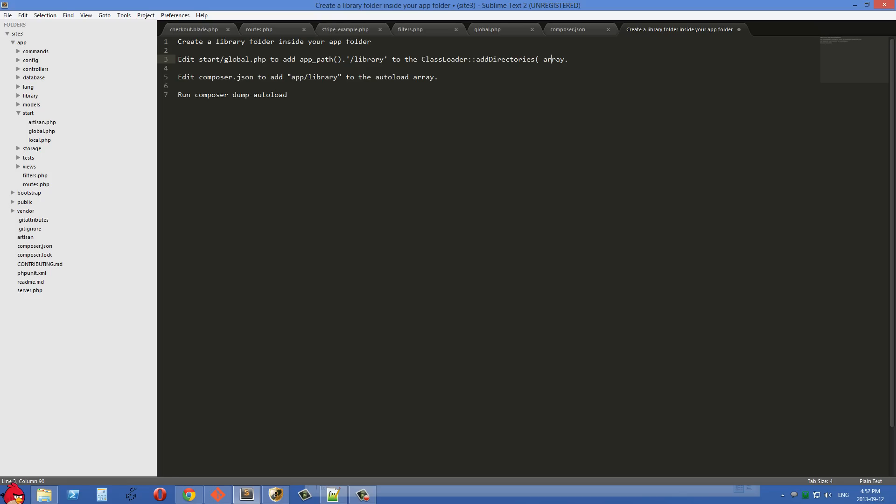
pyautogui.click(488, 29)
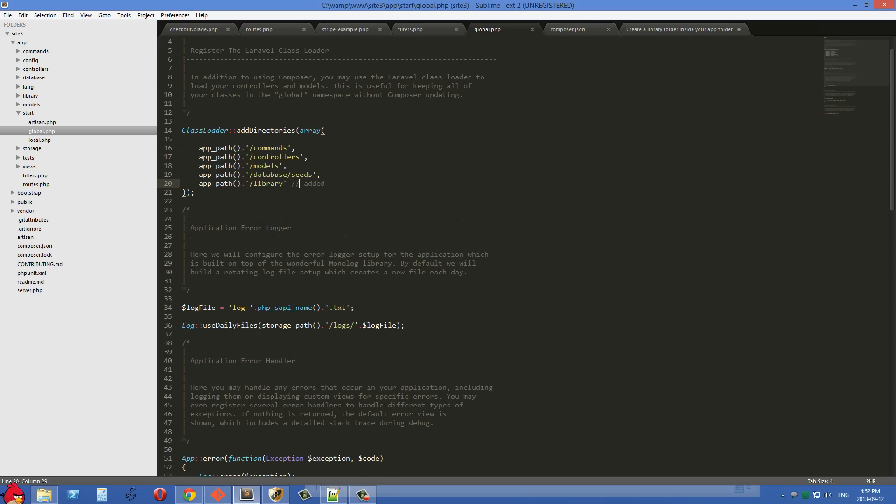
pyautogui.click(681, 29)
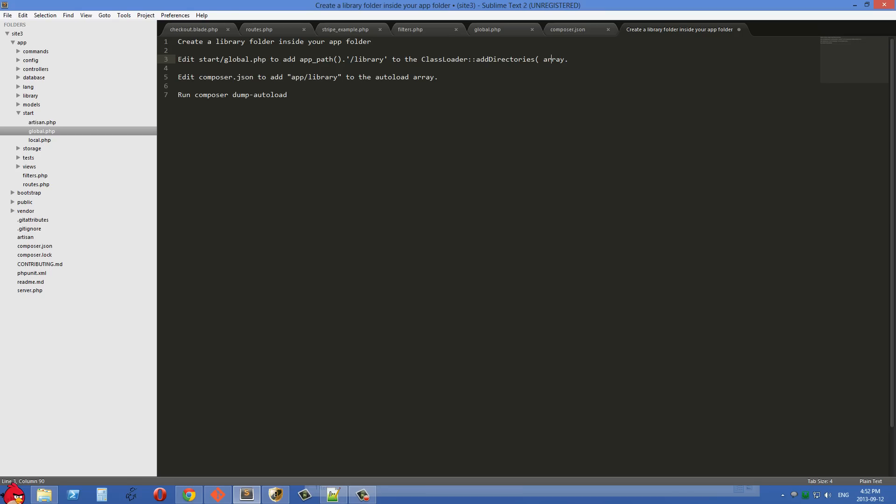
pyautogui.click(346, 76)
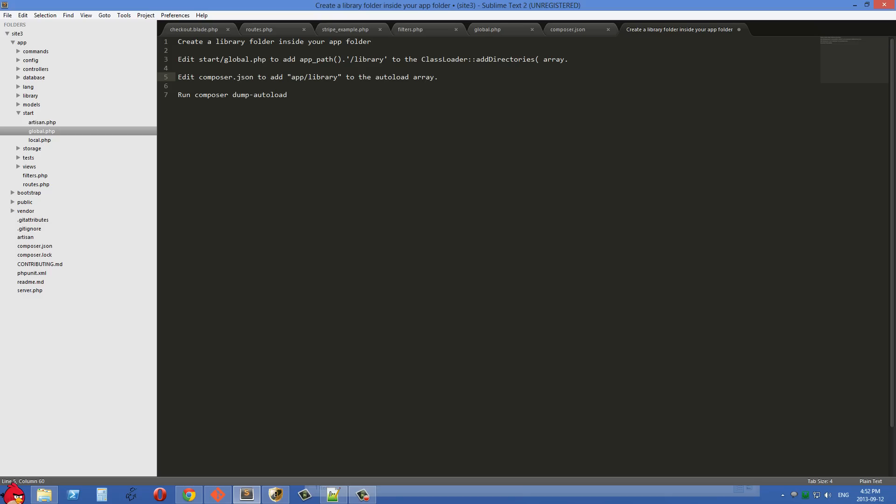
pyautogui.click(567, 29)
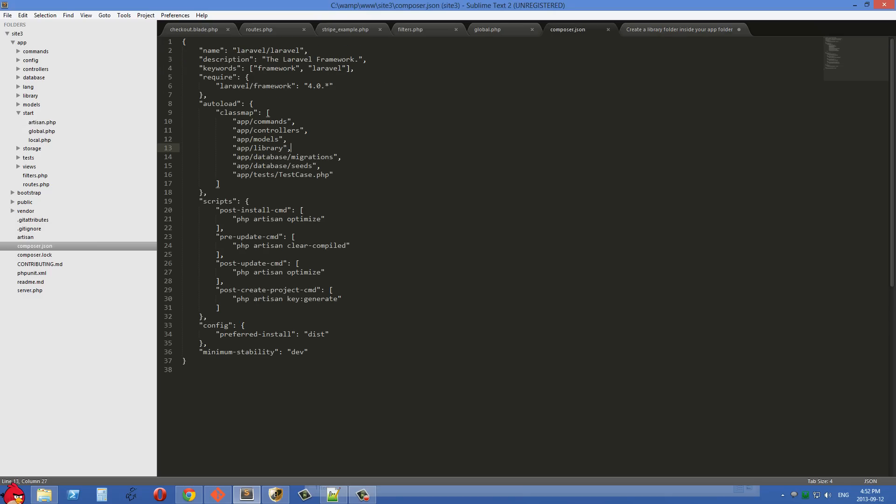
pyautogui.scroll(-3)
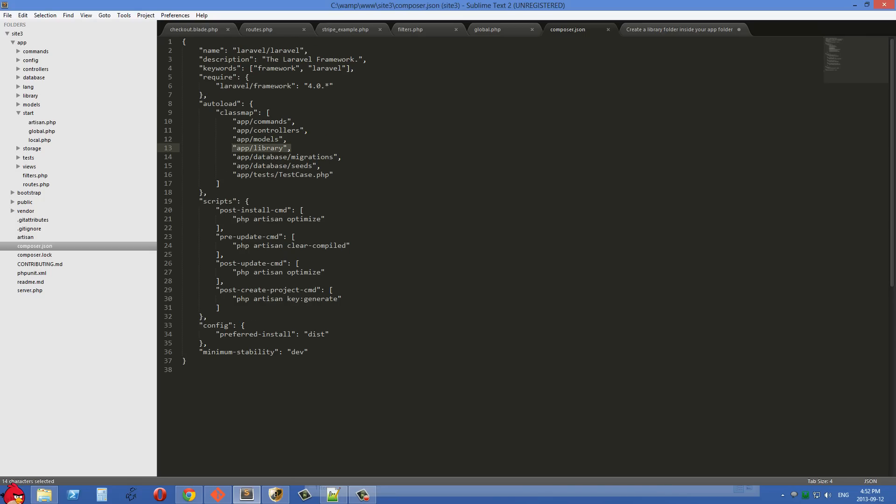
pyautogui.click(680, 29)
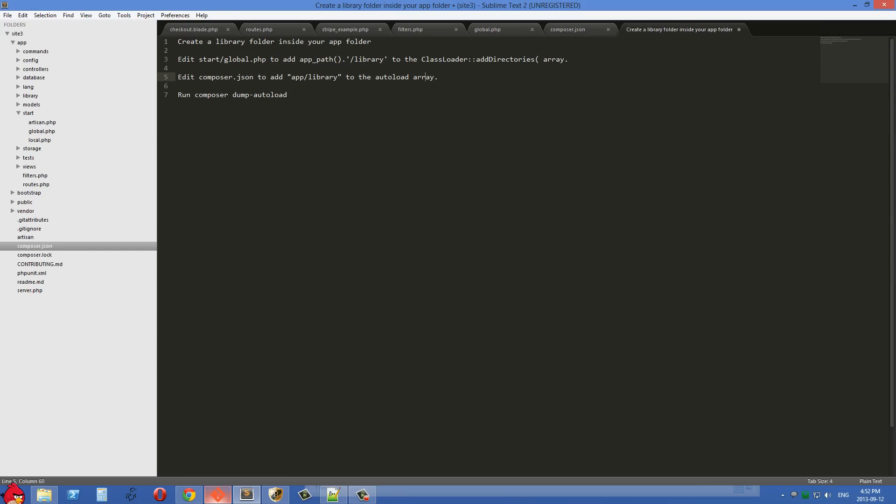
# - In Git Bash, list the site3 files with ls and run composer dump-autoload
pyautogui.click(217, 494)
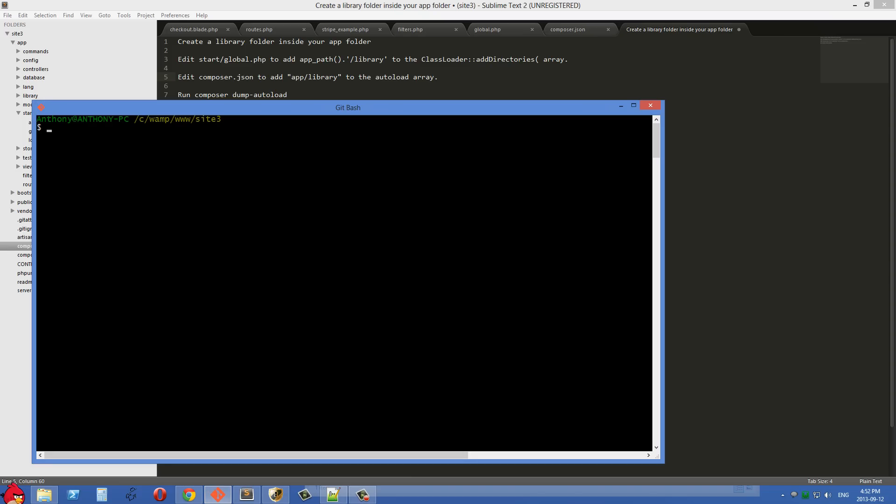
pyautogui.write('ls')
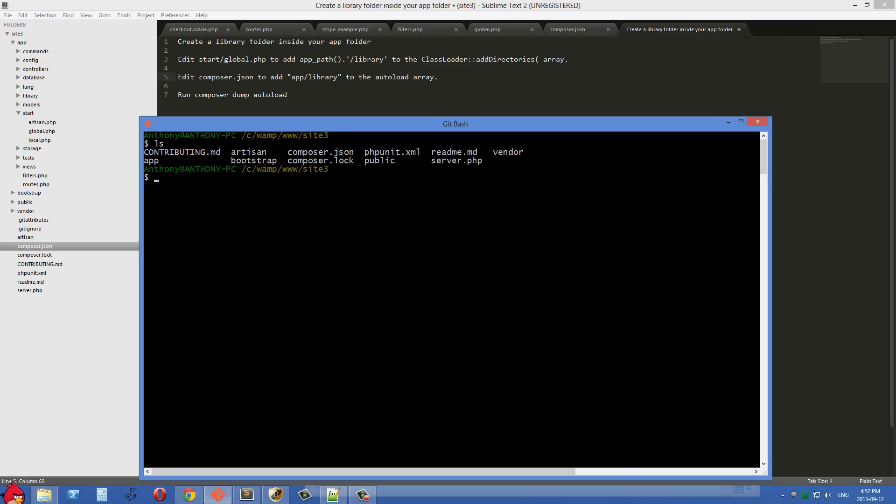
pyautogui.write('composer d')
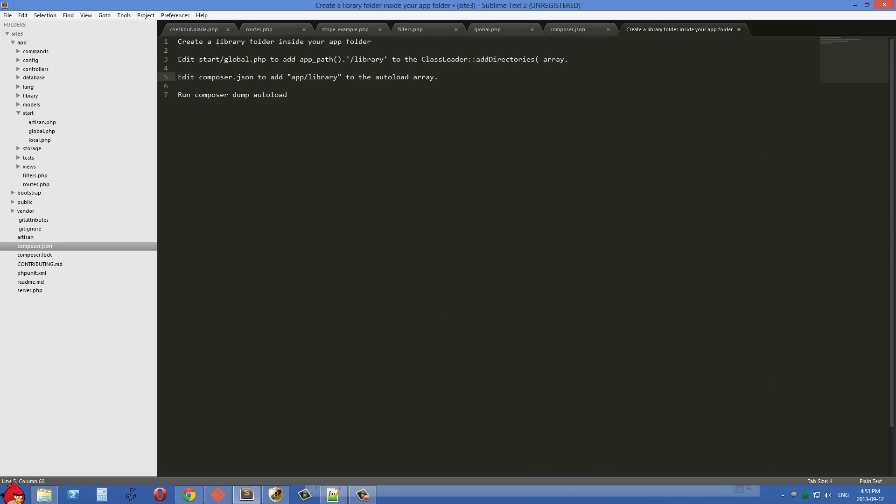
# - Review routes.php's checkout POST route, adding $_POST to the print_r debug line before the Stripe_Charge creation
pyautogui.click(259, 28)
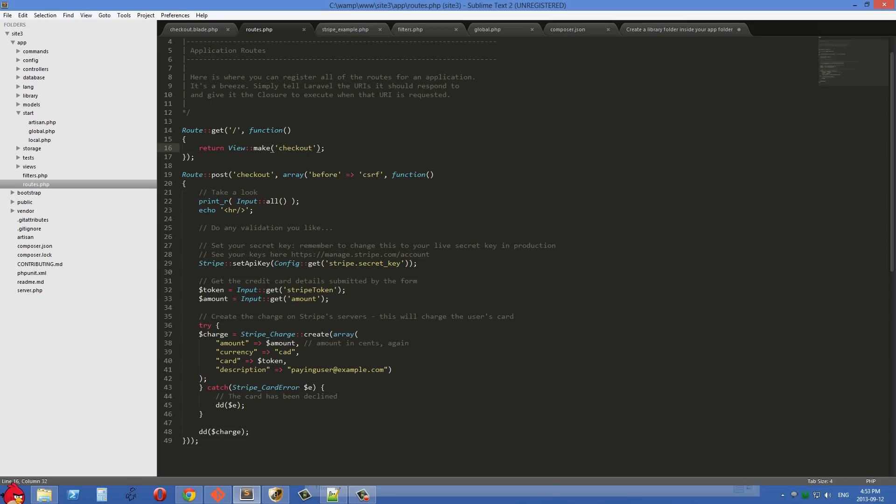
pyautogui.moveTo(182, 130); pyautogui.dragTo(184, 139)
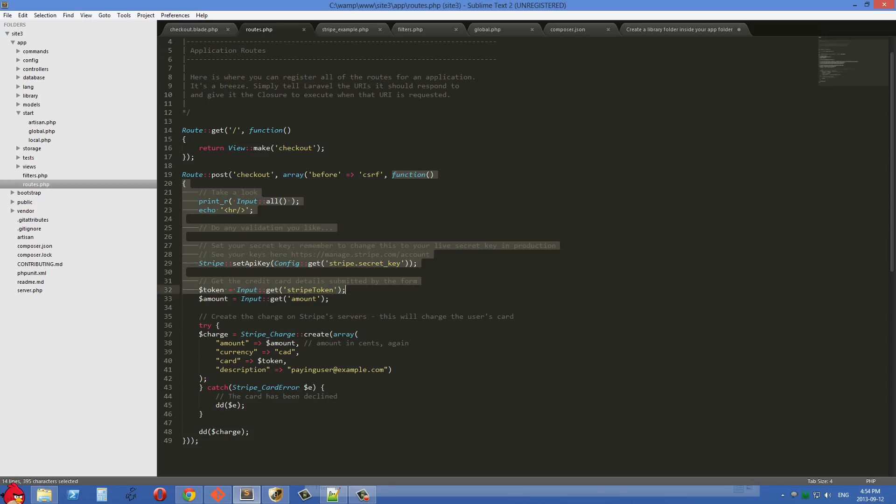
pyautogui.click(411, 175)
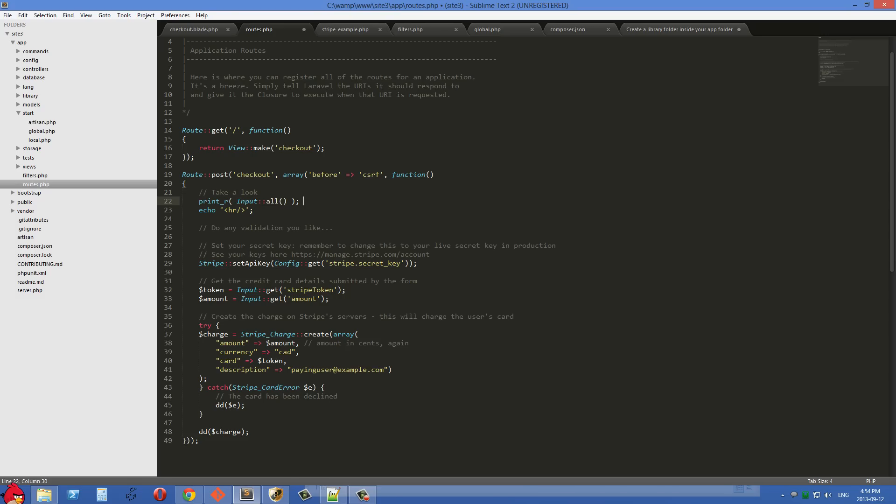
pyautogui.write('$_POST')
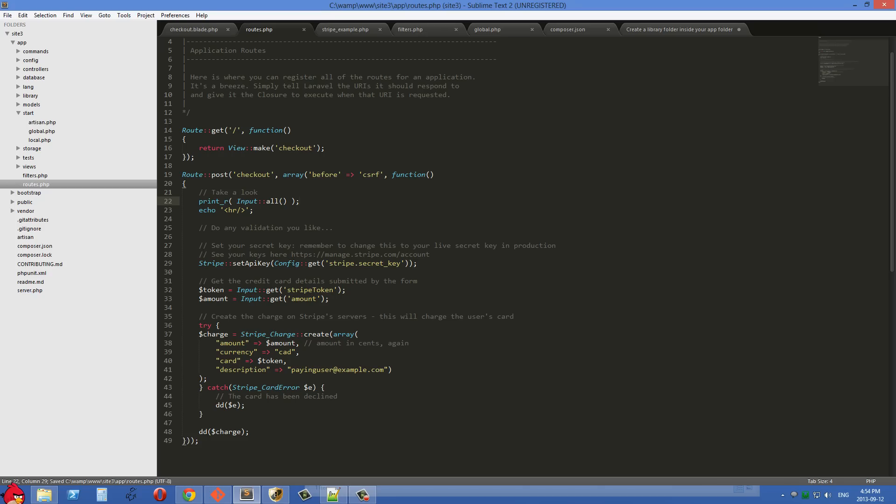
pyautogui.click(239, 210)
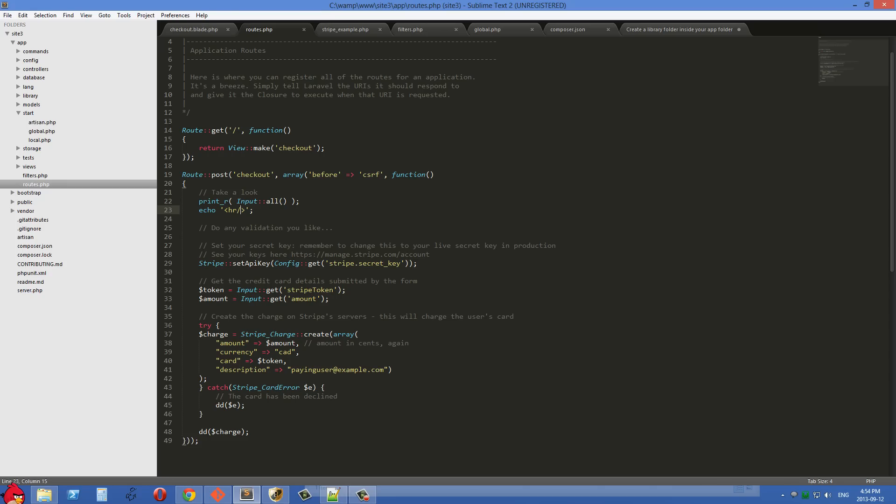
pyautogui.click(198, 325)
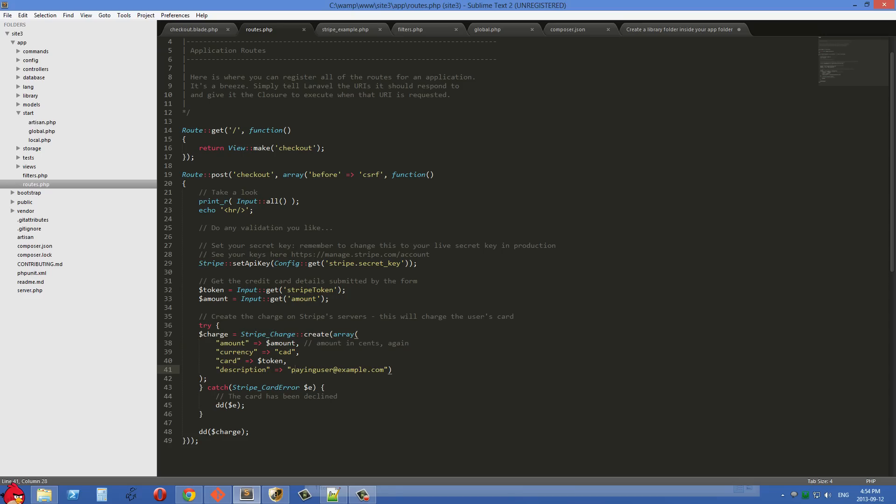
pyautogui.click(213, 334)
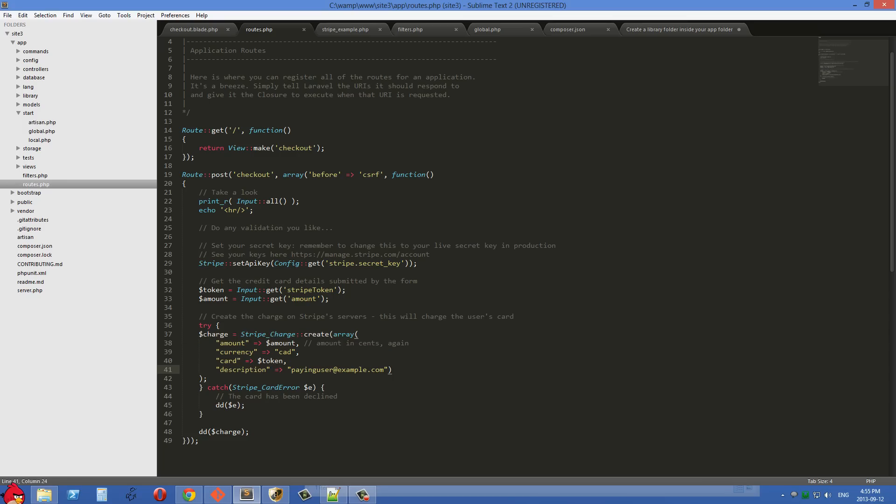
pyautogui.click(218, 325)
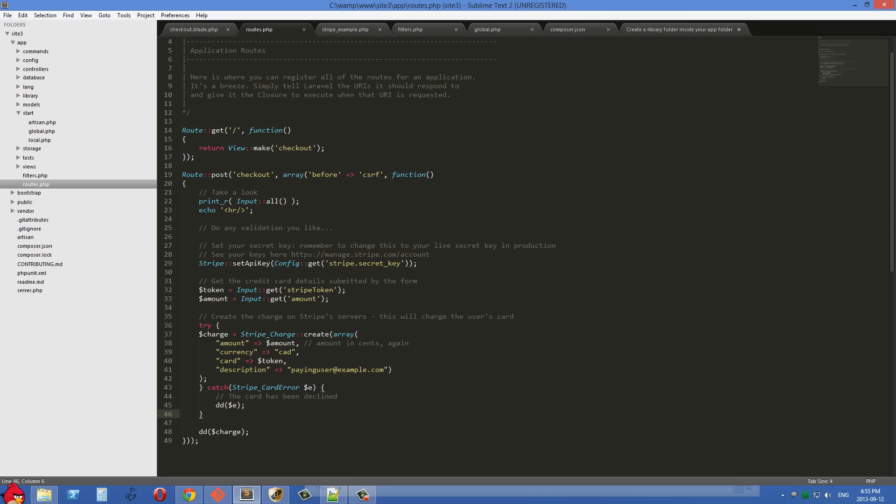
pyautogui.click(232, 404)
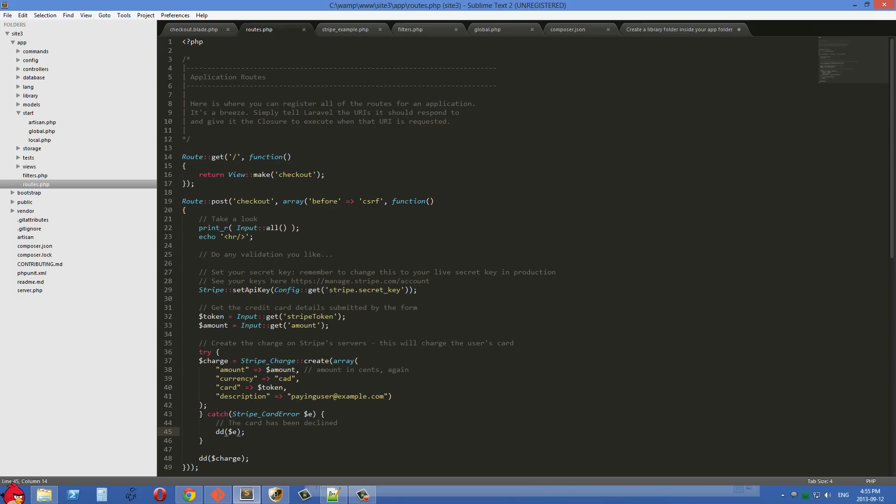
# - Expand app/views and show checkout.blade.php, the Stripe Checkout form posting to /checkout
pyautogui.click(183, 192)
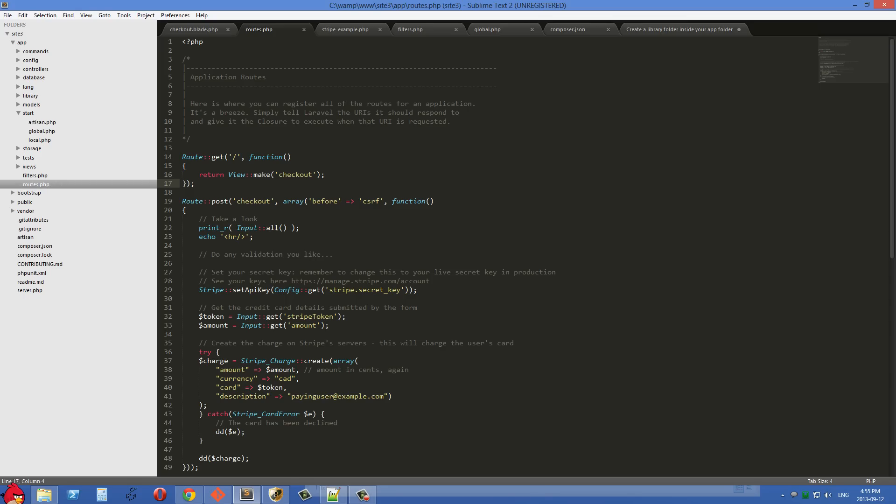
pyautogui.click(29, 167)
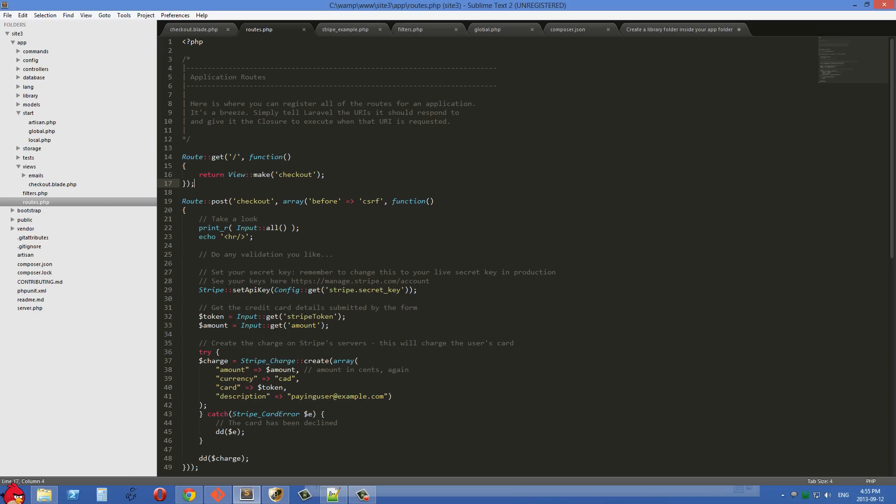
pyautogui.click(195, 29)
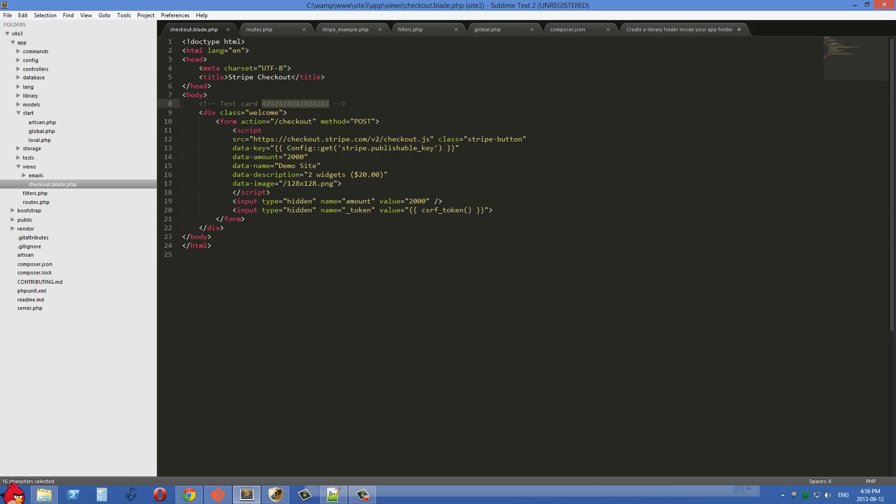
pyautogui.click(289, 103)
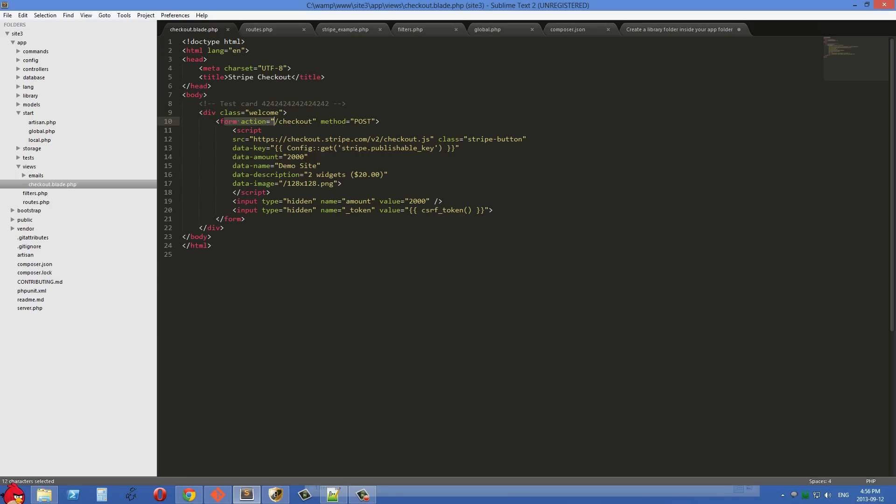
pyautogui.click(357, 121)
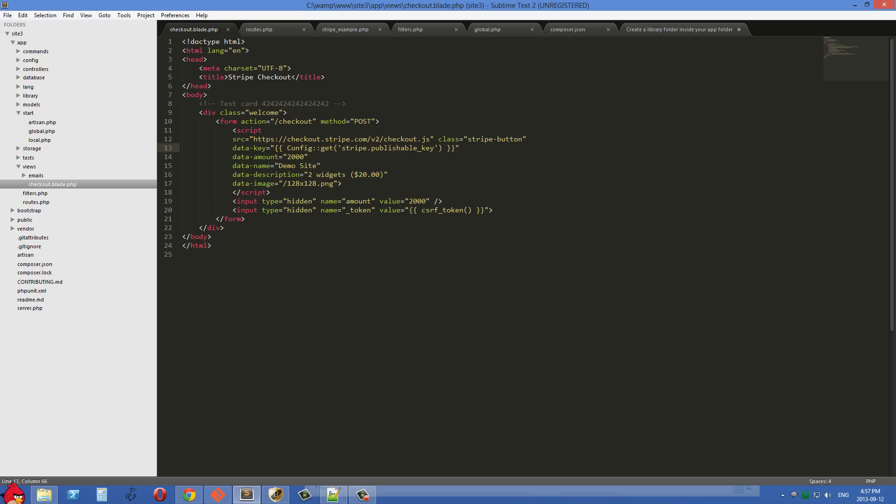
pyautogui.moveTo(286, 148); pyautogui.dragTo(441, 147)
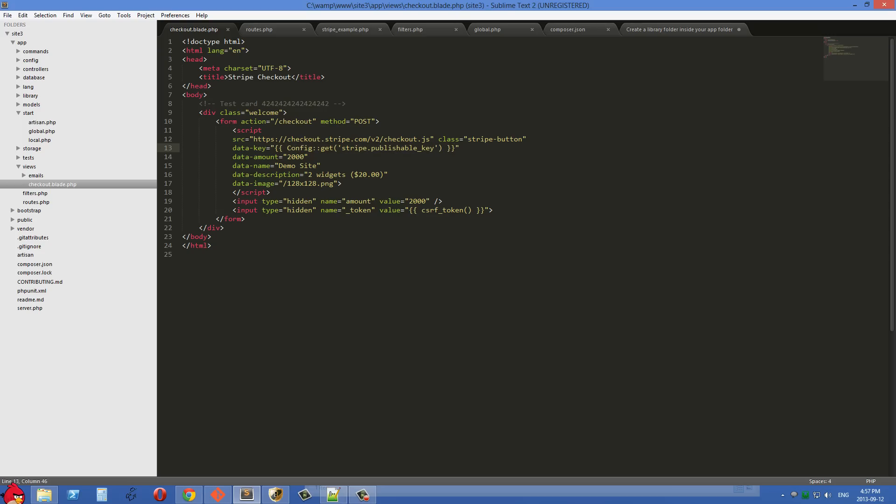
pyautogui.doubleClick(400, 149)
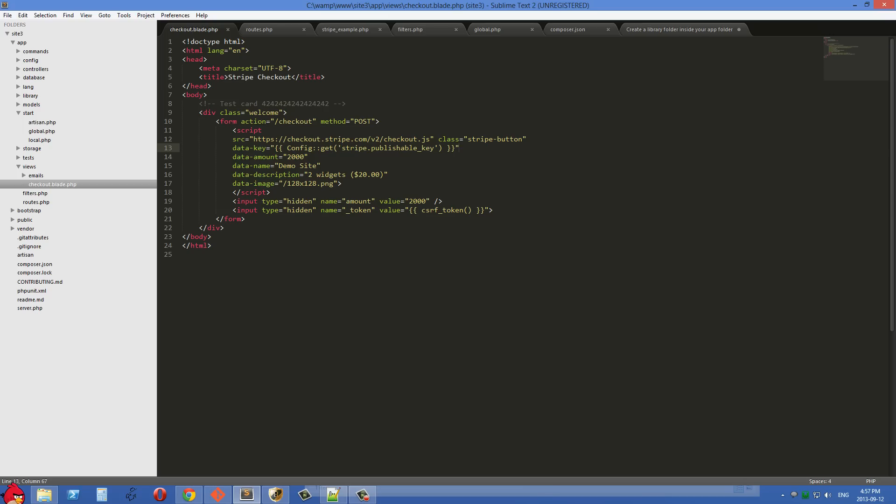
pyautogui.write('>')
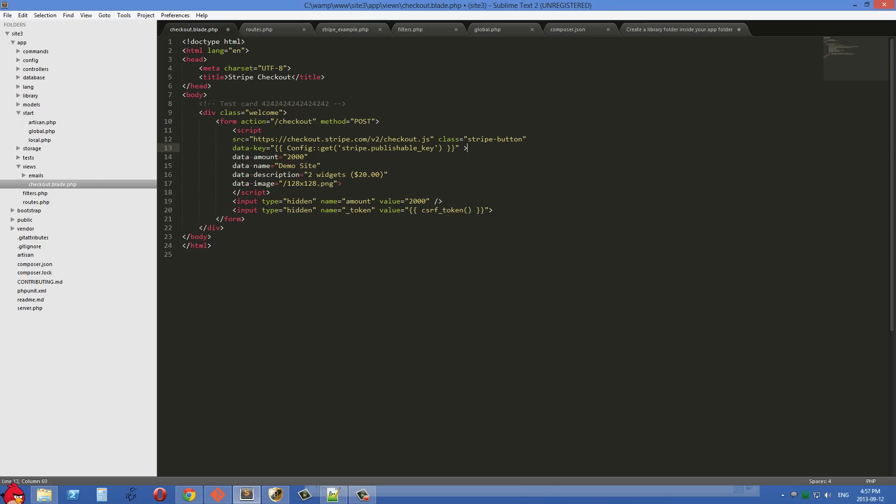
pyautogui.write('<?p')
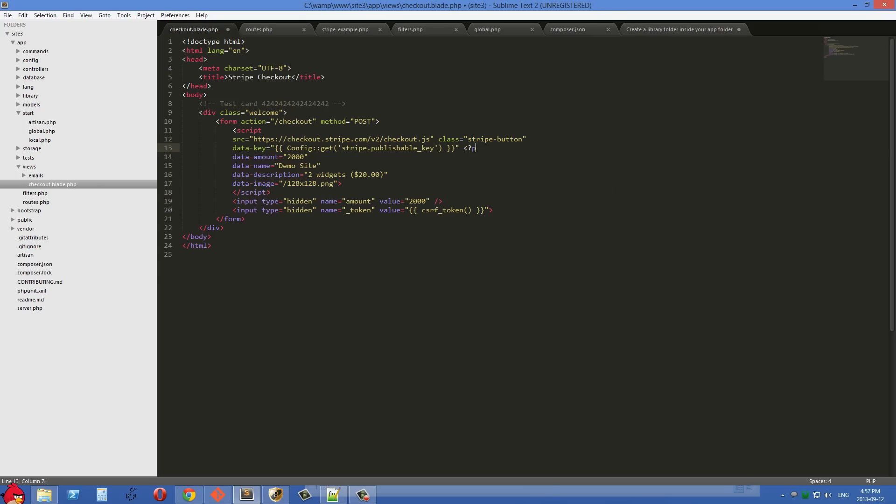
pyautogui.write('rv')
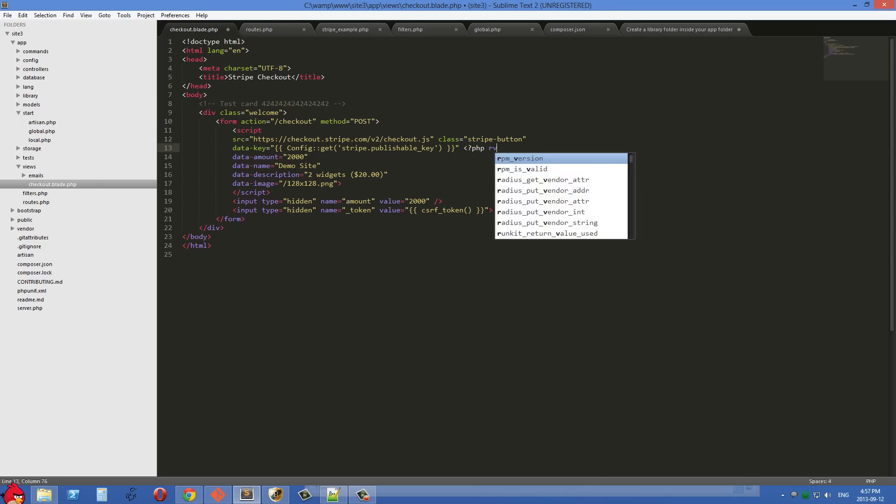
pyautogui.write('echo')
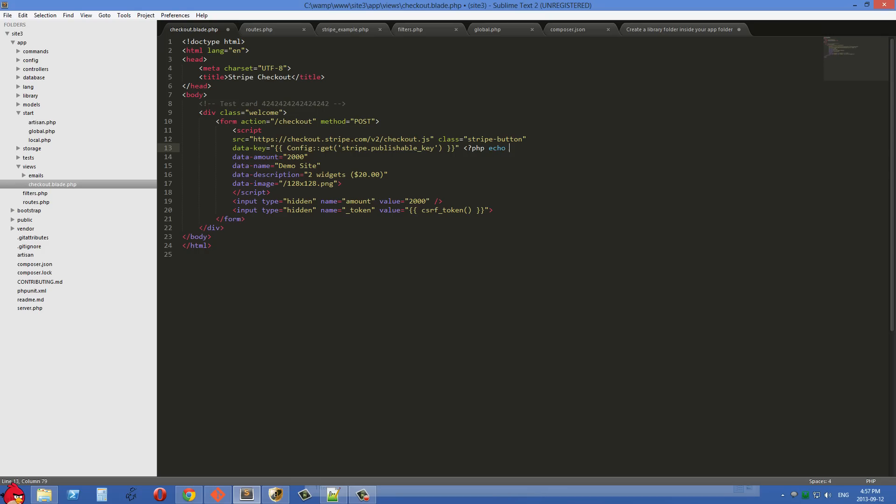
pyautogui.write('Con')
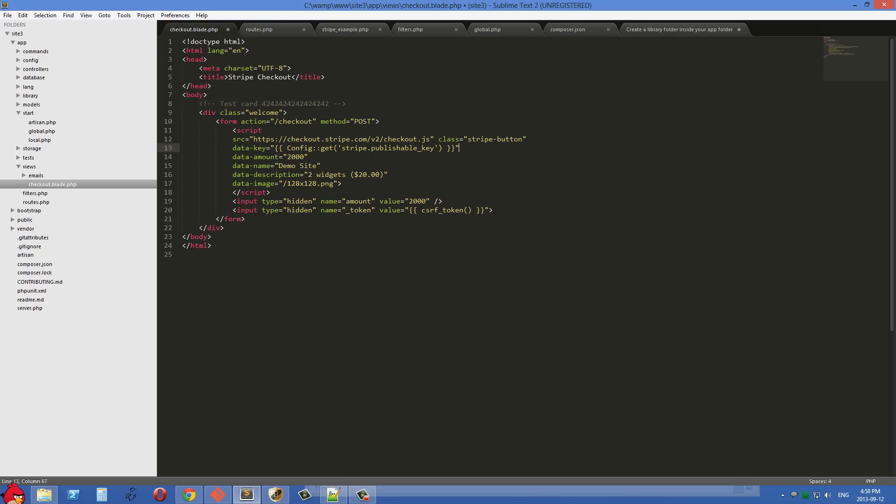
pyautogui.press('ctrl+s')
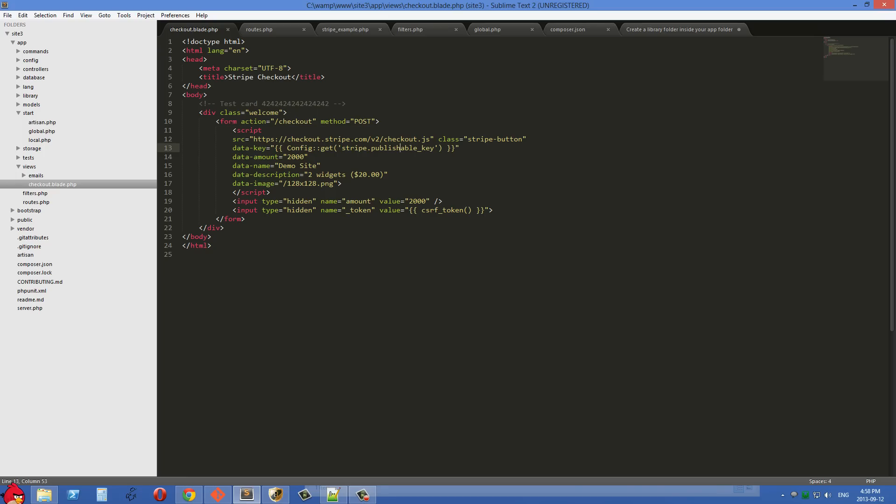
pyautogui.doubleClick(401, 147)
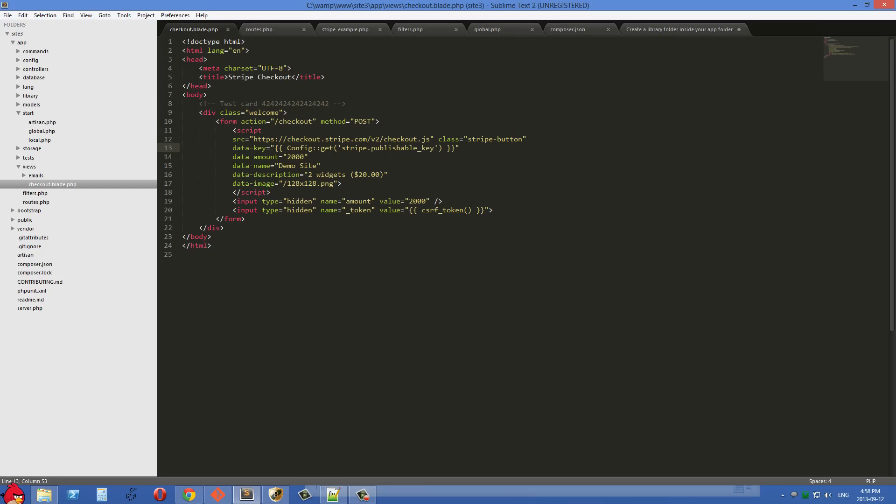
# - Highlight Config::get('stripe.secret_key') in routes.php, then expand the config folder with stripe.php and stripe_example.php
pyautogui.click(259, 29)
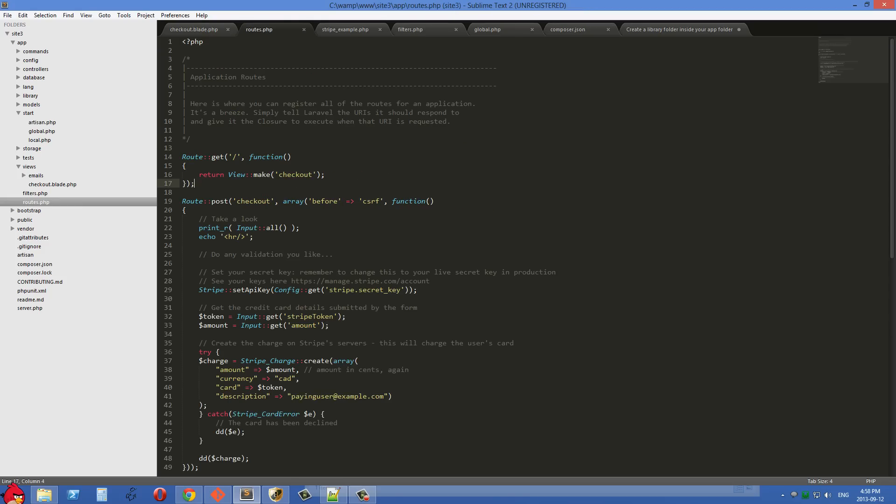
pyautogui.scroll(-3)
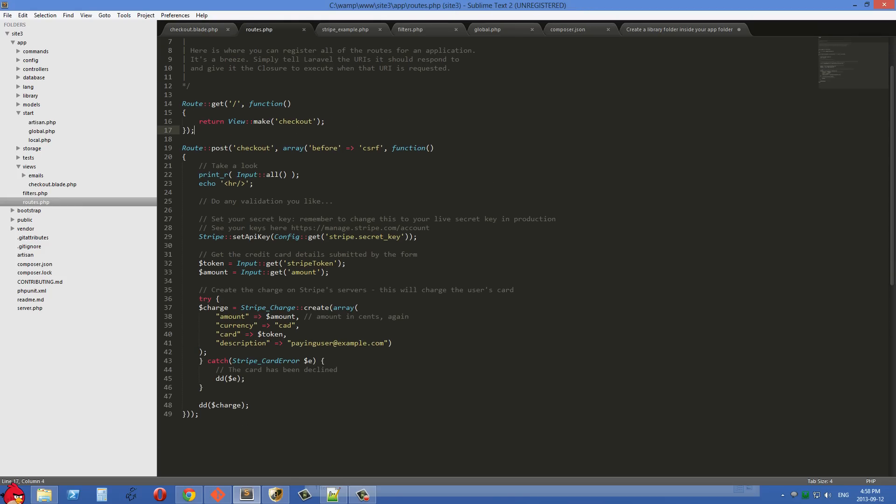
pyautogui.moveTo(274, 237); pyautogui.dragTo(400, 236)
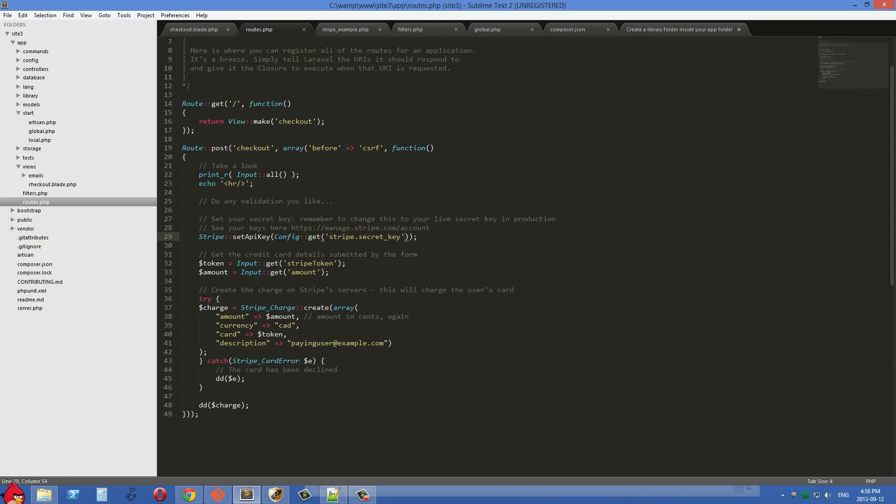
pyautogui.moveTo(275, 236); pyautogui.dragTo(407, 236)
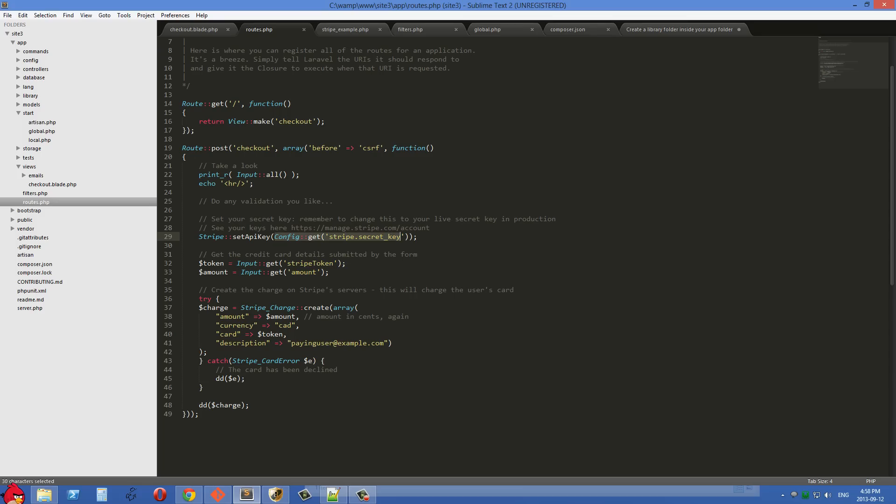
pyautogui.click(404, 236)
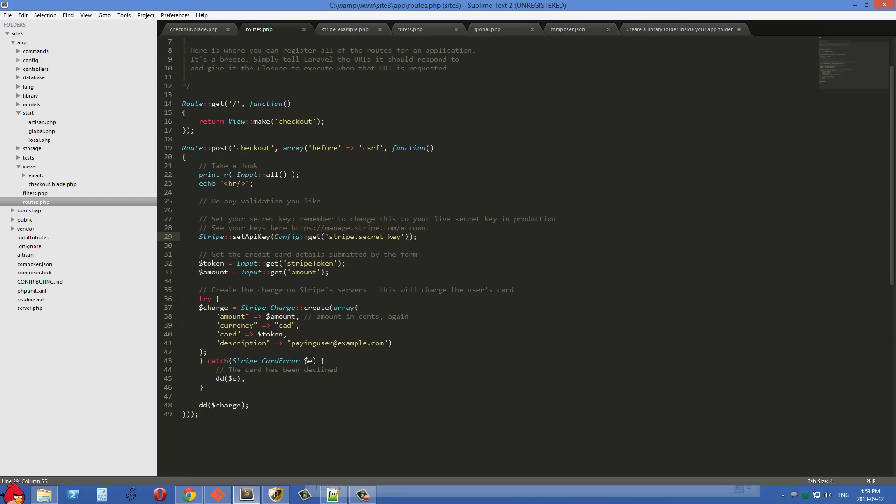
pyautogui.click(31, 61)
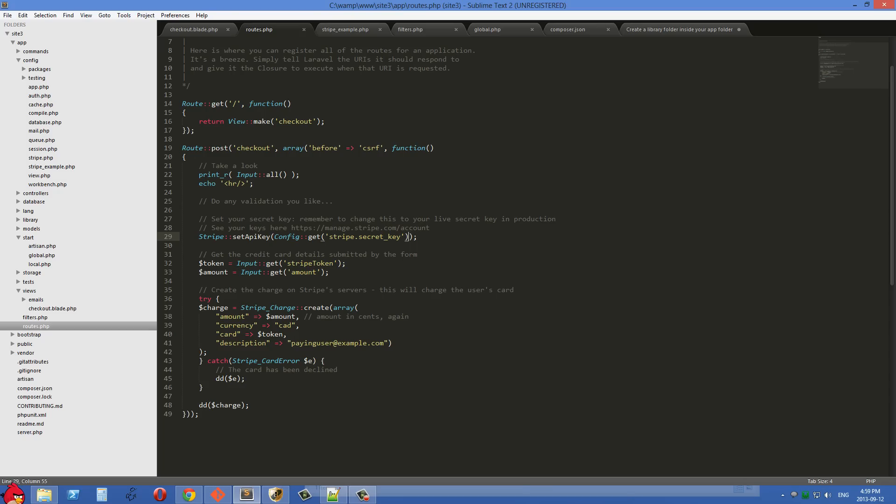
pyautogui.click(345, 29)
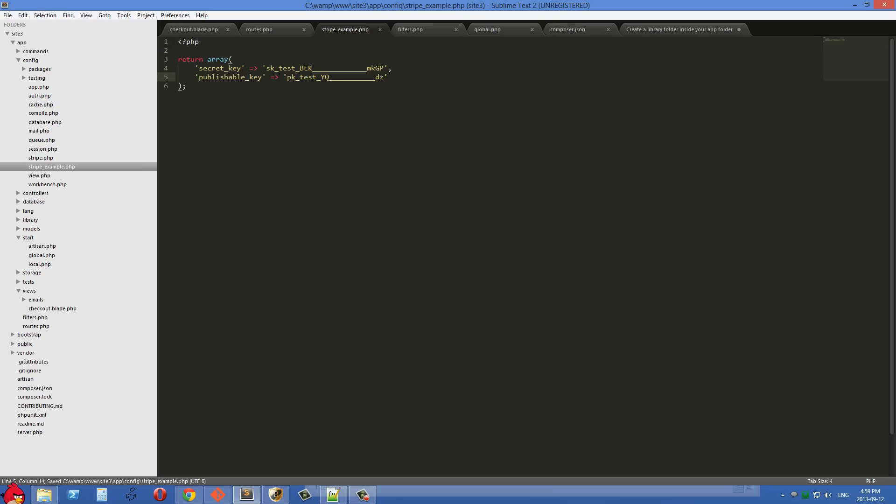
pyautogui.click(258, 29)
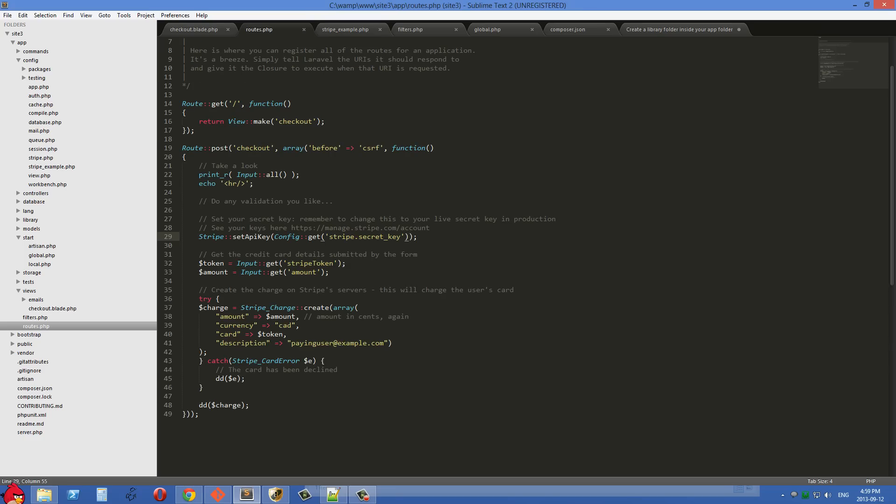
pyautogui.scroll(-3)
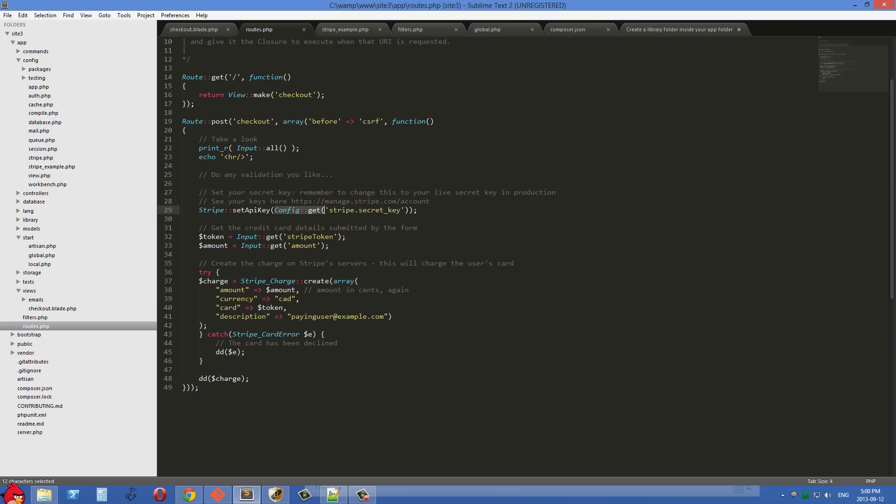
pyautogui.click(341, 210)
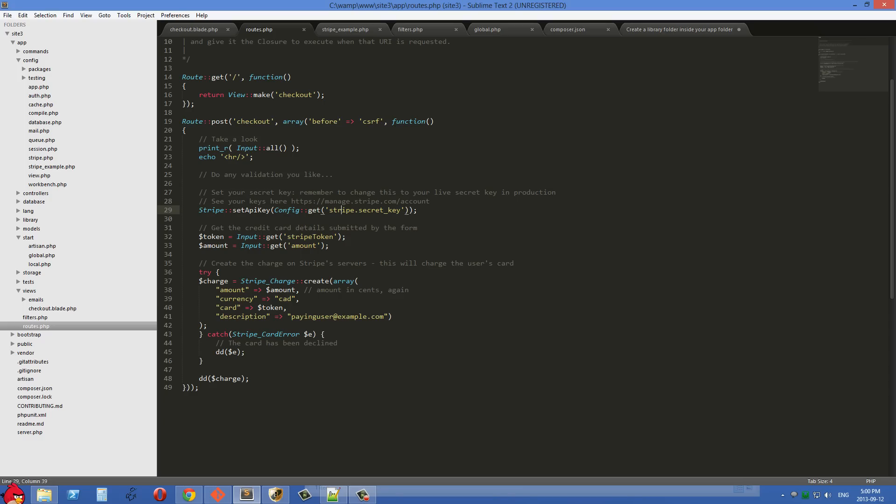
pyautogui.doubleClick(338, 210)
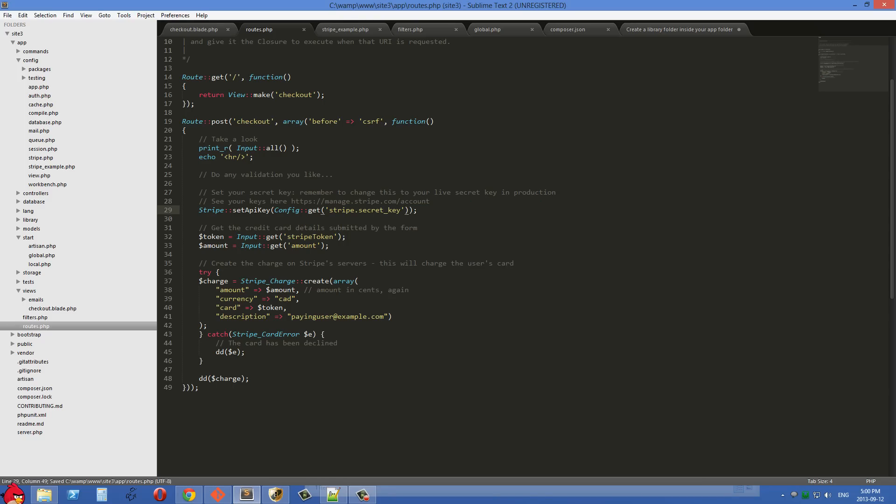
# - In checkout.blade.php, review the hidden amount (2000) and csrf_token inputs and save the view
pyautogui.click(194, 29)
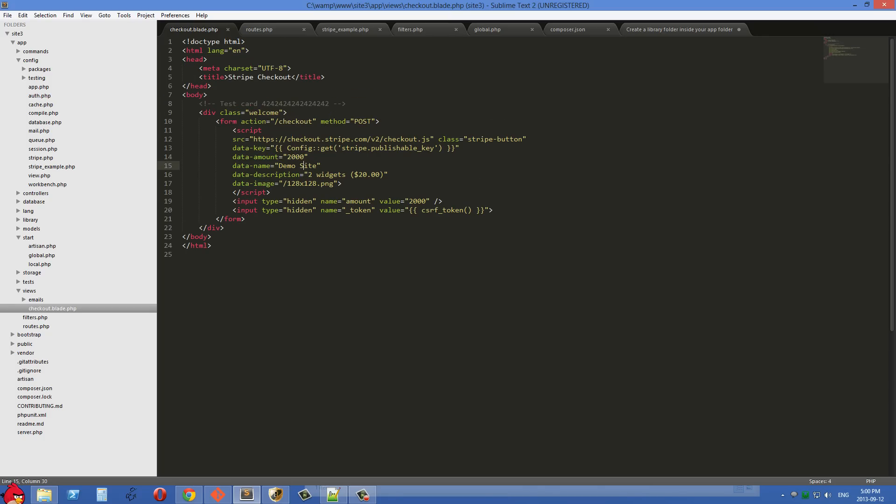
pyautogui.doubleClick(287, 165)
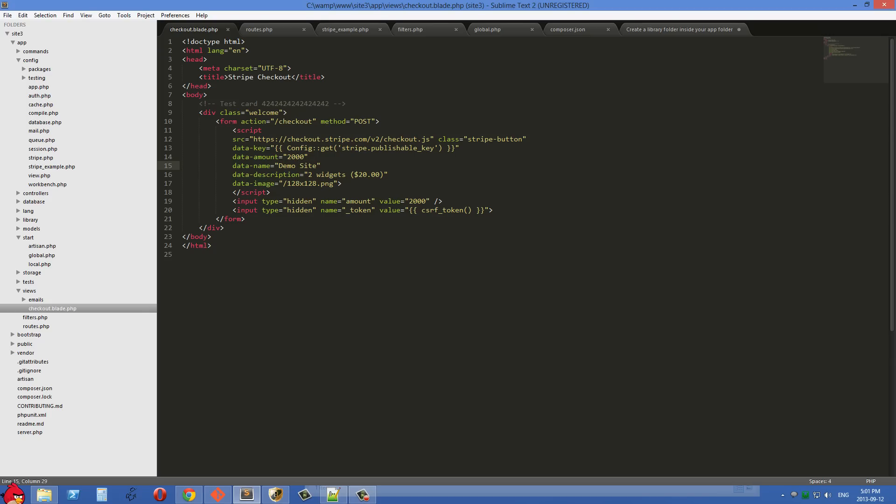
pyautogui.moveTo(235, 202); pyautogui.dragTo(316, 201)
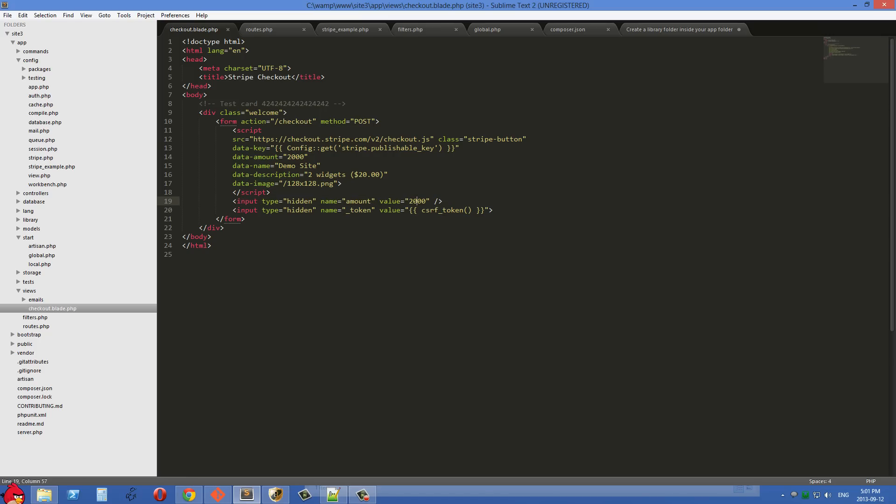
pyautogui.doubleClick(418, 201)
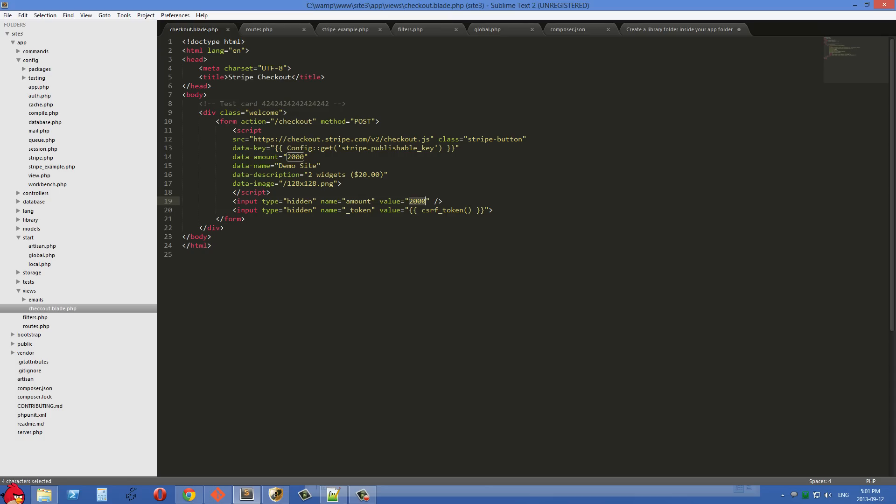
pyautogui.click(415, 201)
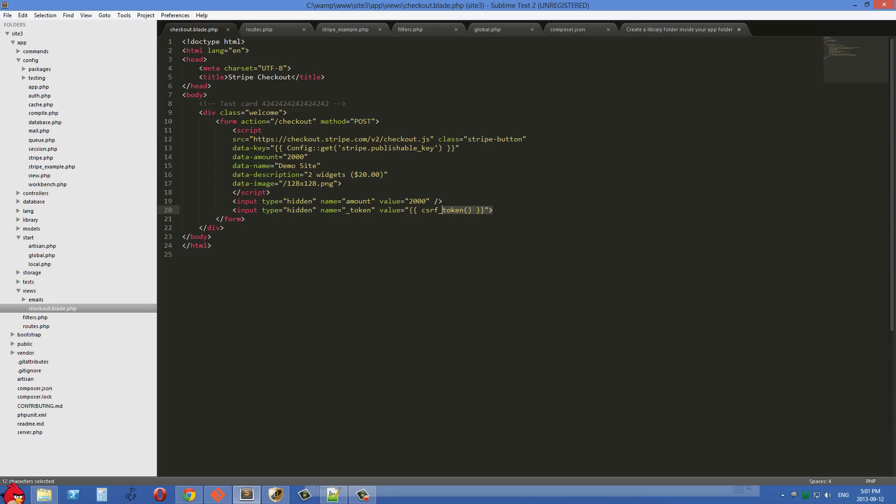
pyautogui.moveTo(442, 210); pyautogui.dragTo(236, 210)
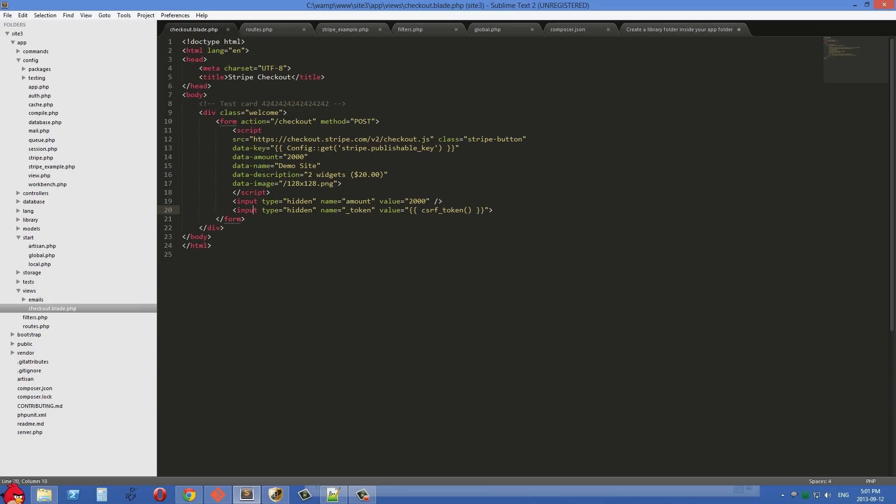
pyautogui.moveTo(232, 210); pyautogui.dragTo(456, 210)
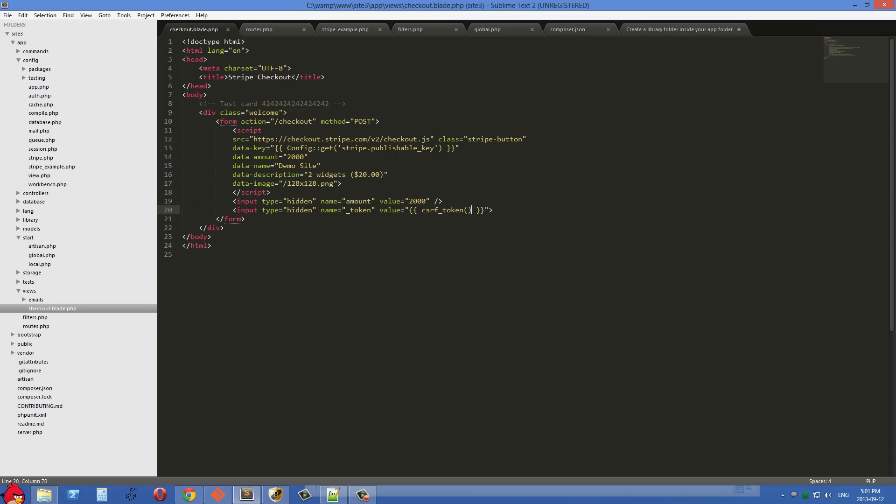
pyautogui.press('ctrl+s')
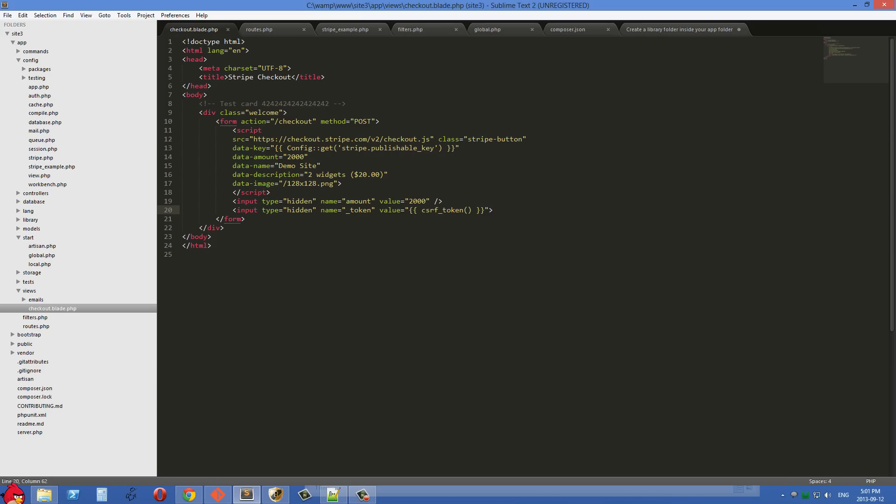
# - In routes.php, highlight the checkout route's charge-handling body and its array('before' => 'csrf') filter
pyautogui.click(259, 29)
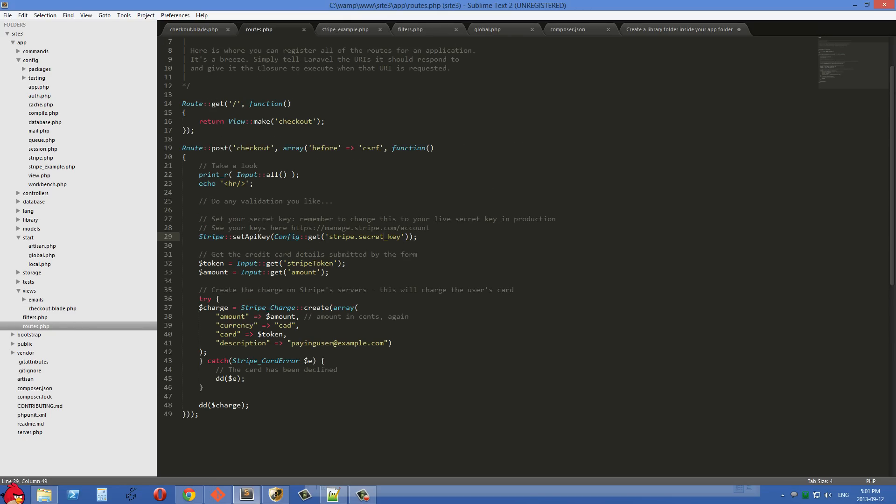
pyautogui.moveTo(198, 165); pyautogui.dragTo(202, 386)
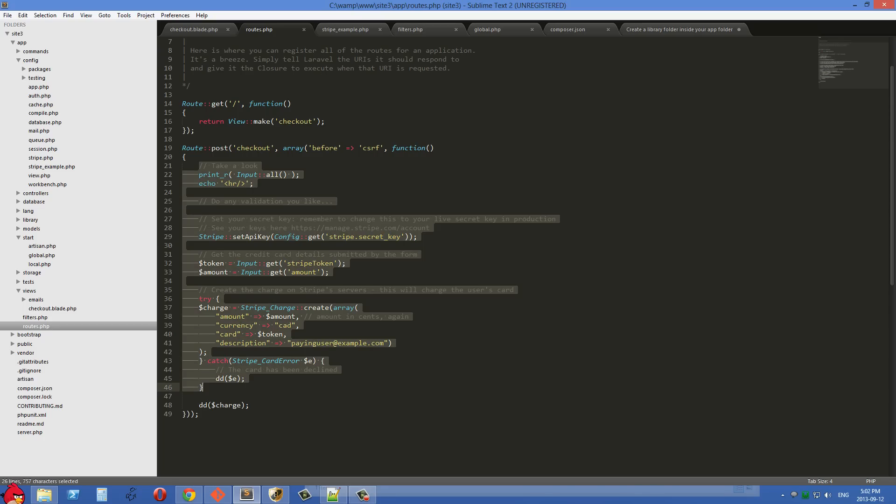
pyautogui.click(203, 386)
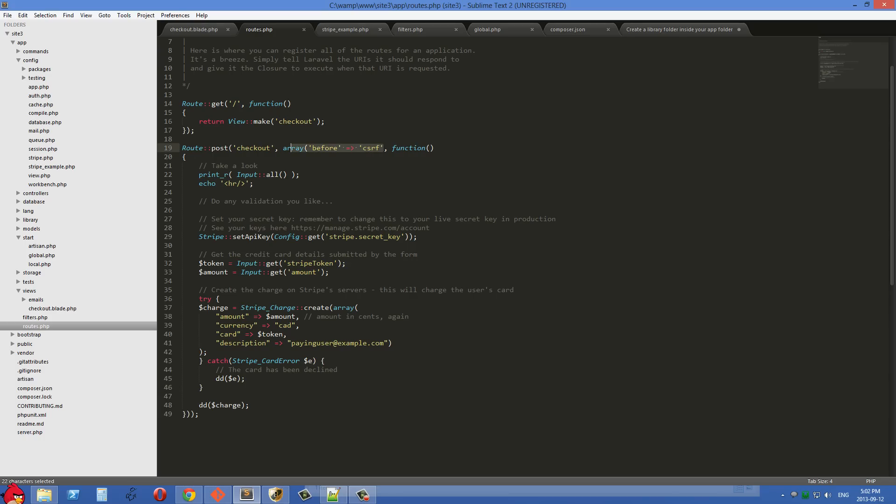
pyautogui.click(345, 148)
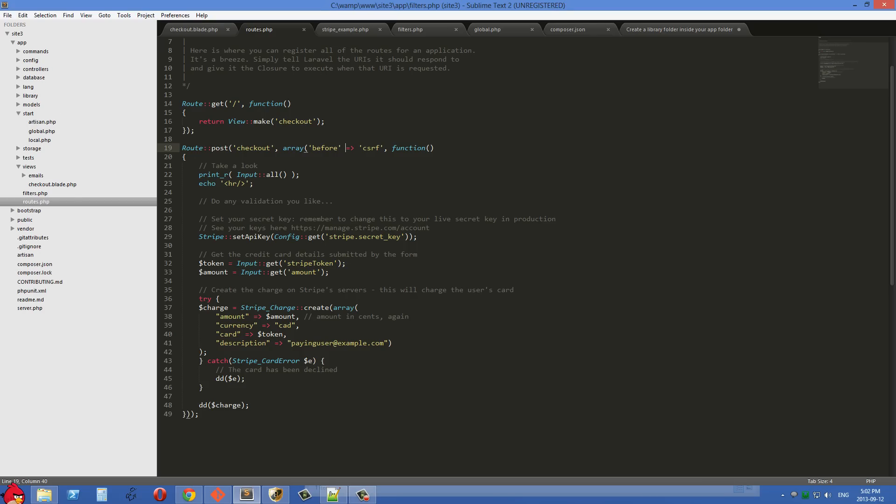
# - Show filters.php's csrf filter comparing Session::token() with the _token input and throwing TokenMismatchException
pyautogui.click(411, 28)
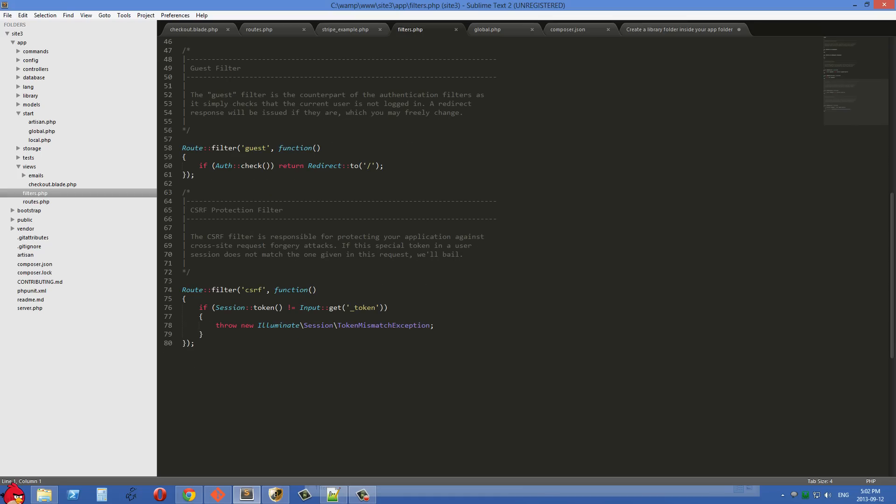
pyautogui.scroll(-3)
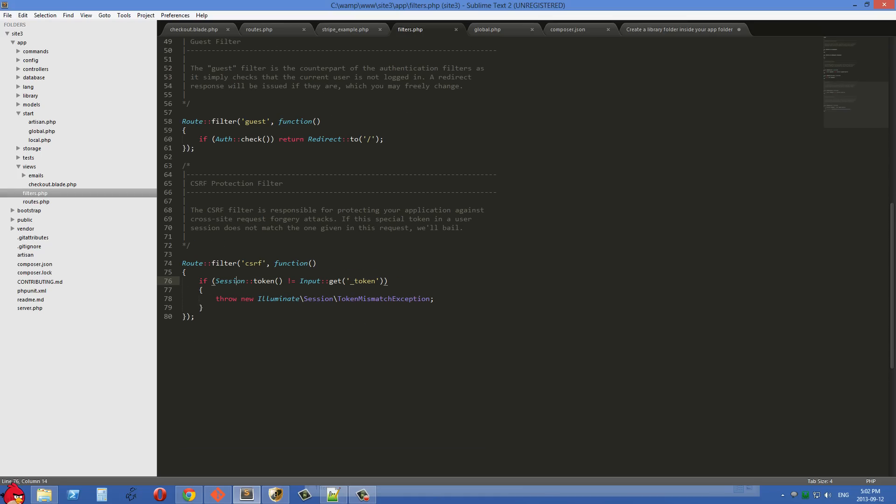
pyautogui.doubleClick(267, 281)
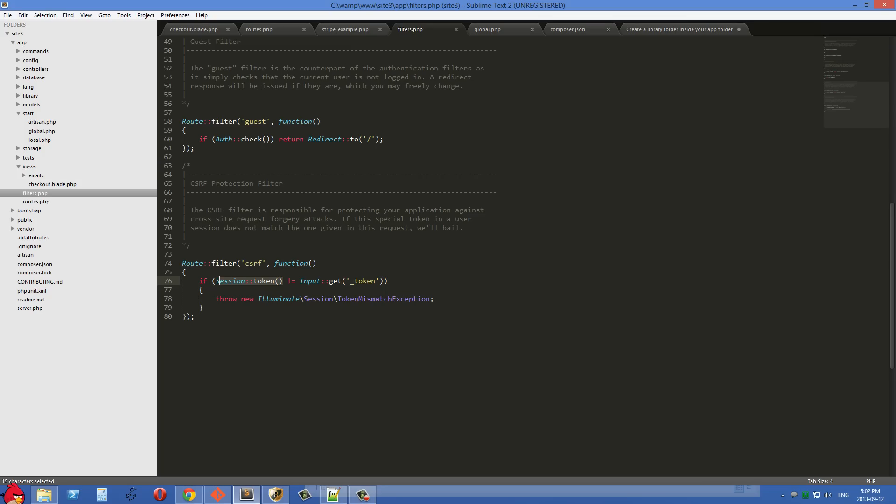
pyautogui.click(336, 281)
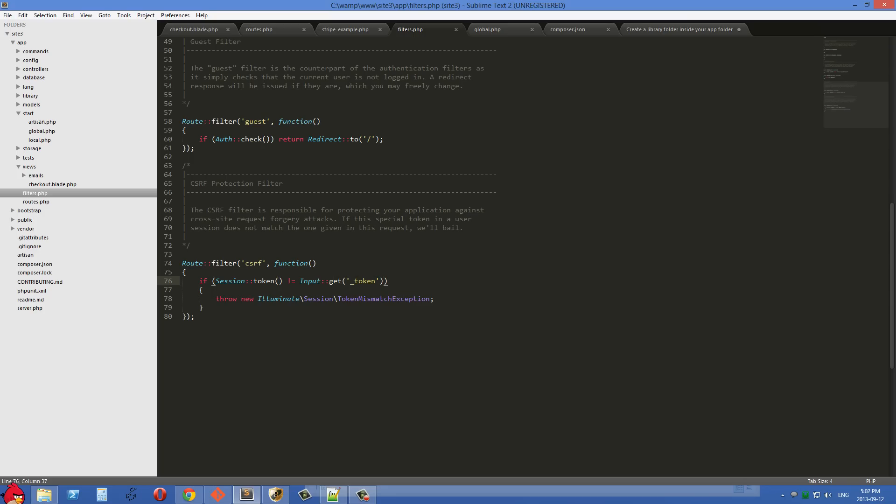
pyautogui.doubleClick(383, 298)
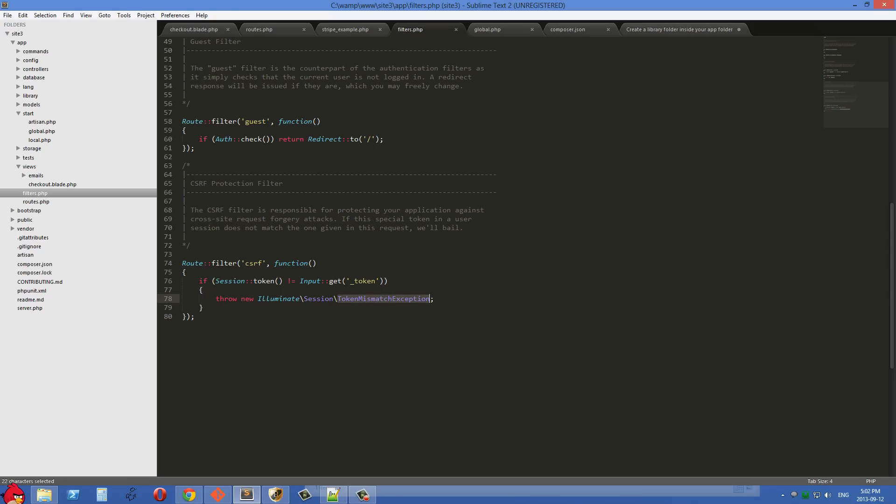
pyautogui.click(388, 299)
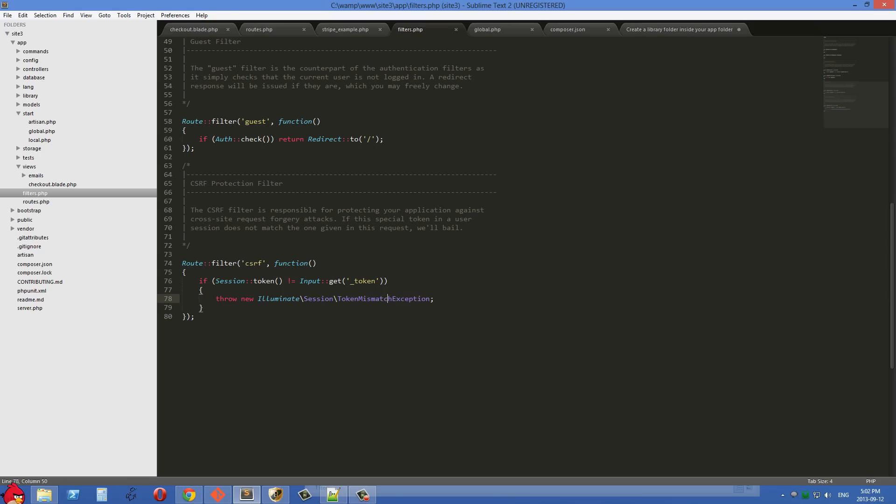
pyautogui.click(258, 29)
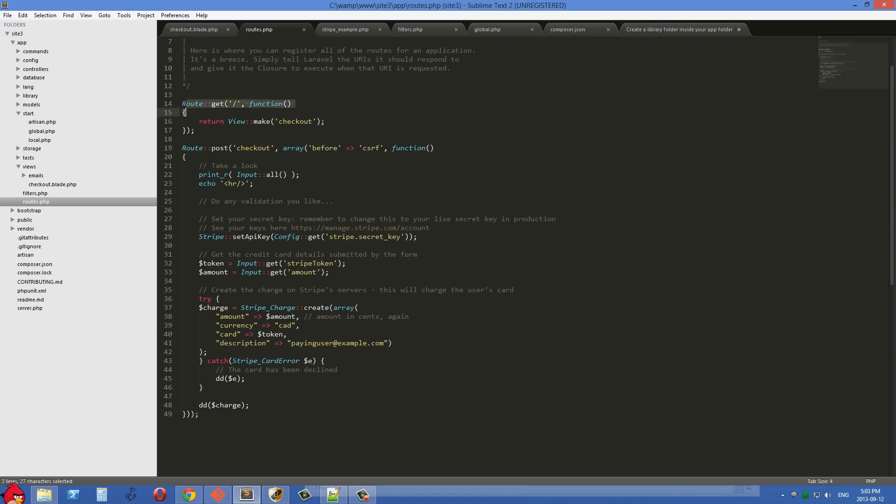
# - Highlight both checkout routes down to the Stripe charge creation, the debug lines and the card-declined dump
pyautogui.click(247, 405)
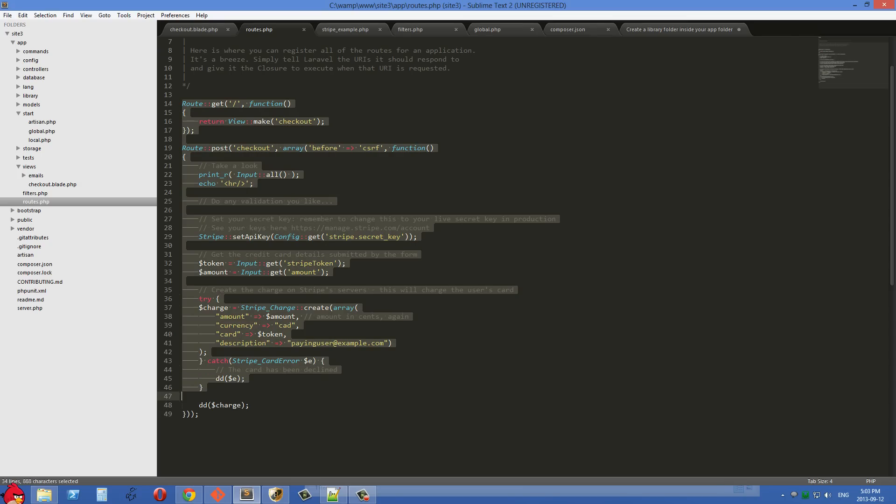
pyautogui.click(183, 192)
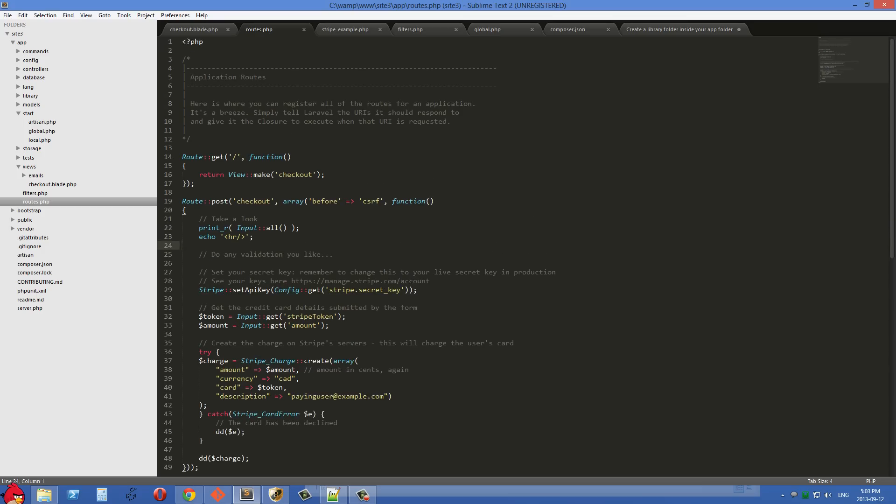
pyautogui.moveTo(183, 157); pyautogui.dragTo(206, 405)
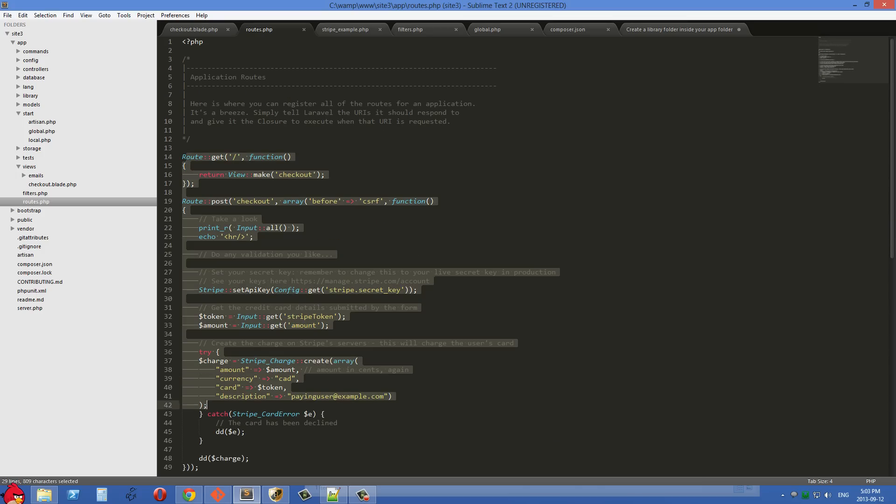
pyautogui.click(256, 200)
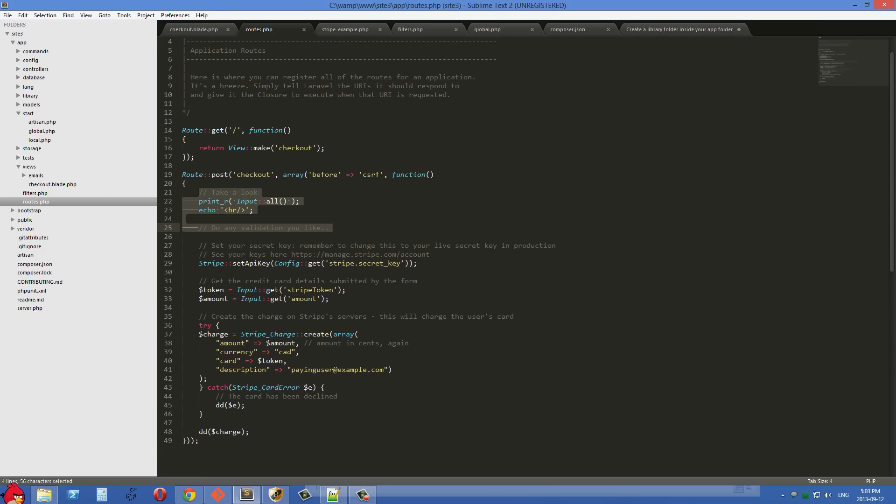
pyautogui.click(205, 413)
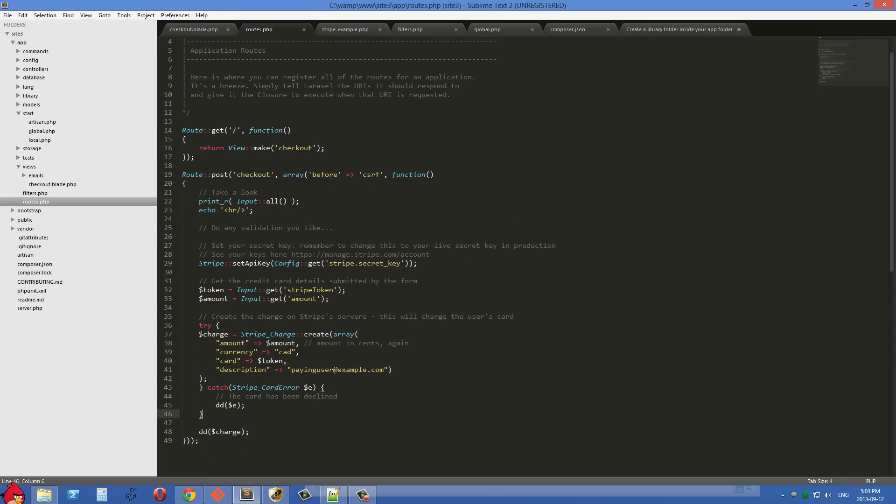
pyautogui.click(207, 201)
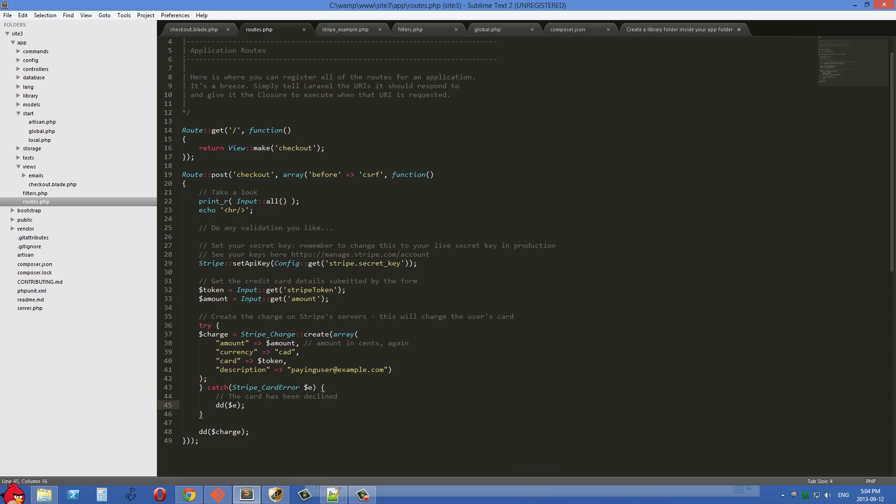
pyautogui.press('ctrl+s')
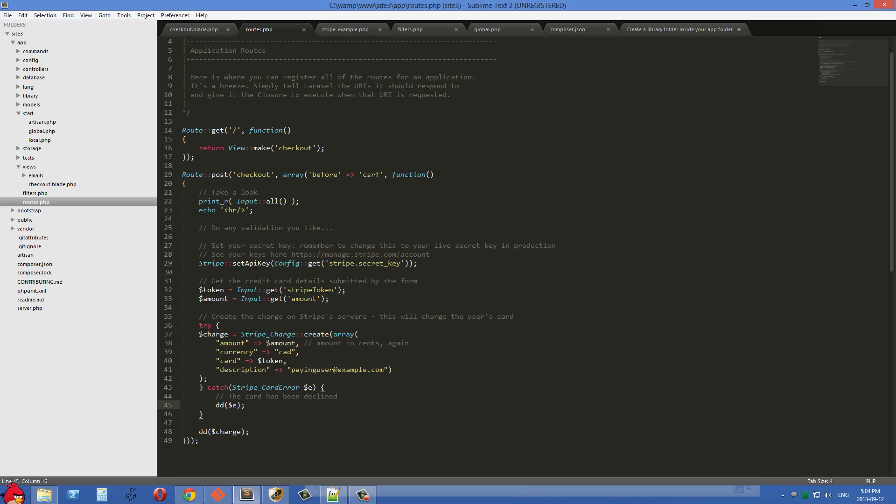
pyautogui.click(257, 201)
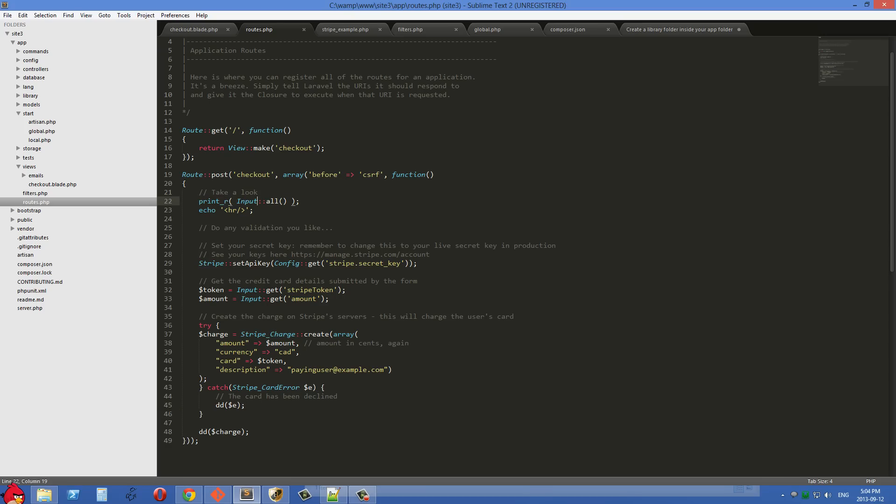
pyautogui.doubleClick(235, 210)
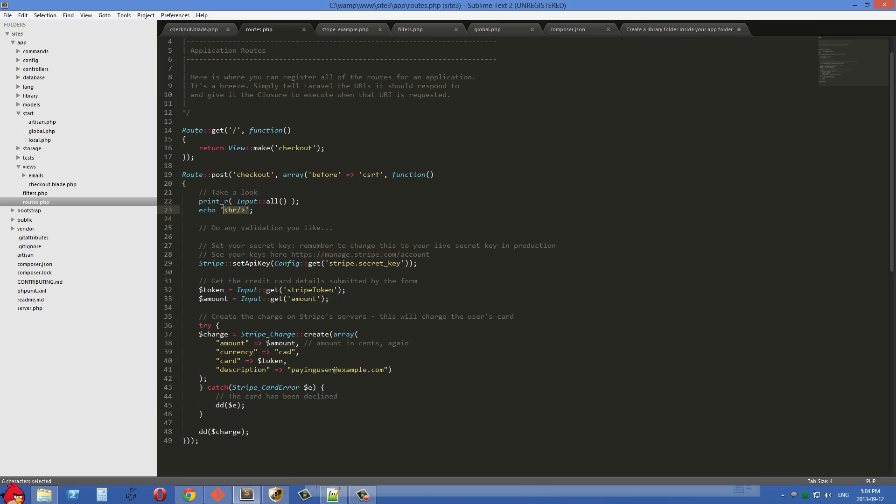
pyautogui.click(223, 210)
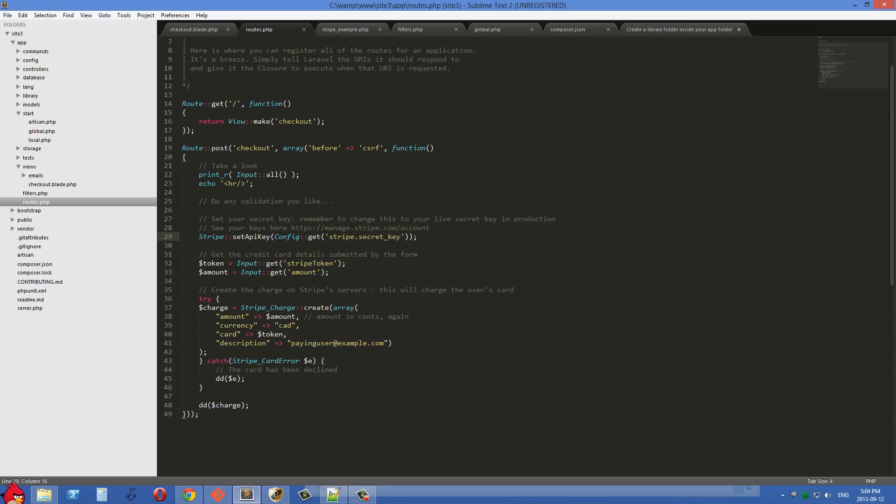
pyautogui.click(212, 237)
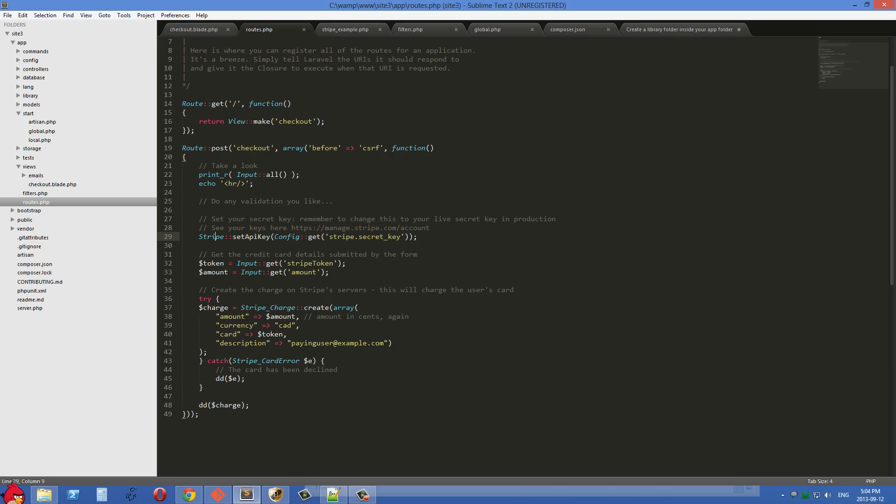
pyautogui.doubleClick(210, 236)
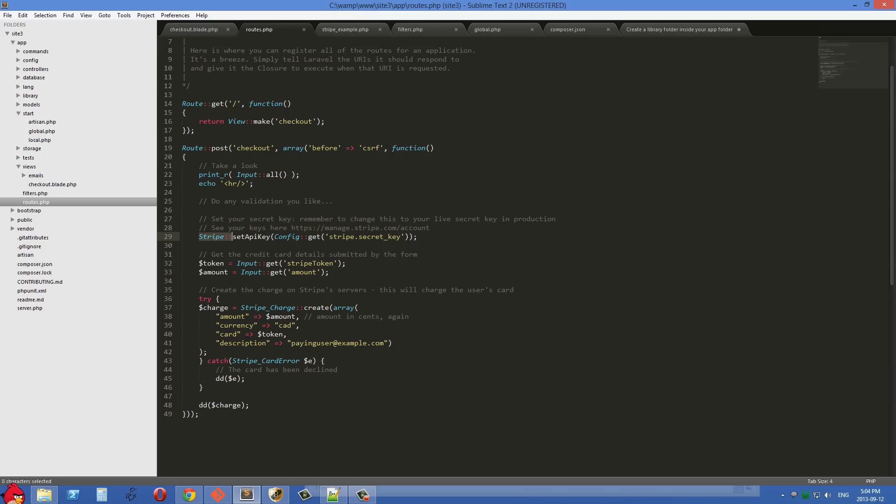
pyautogui.click(417, 236)
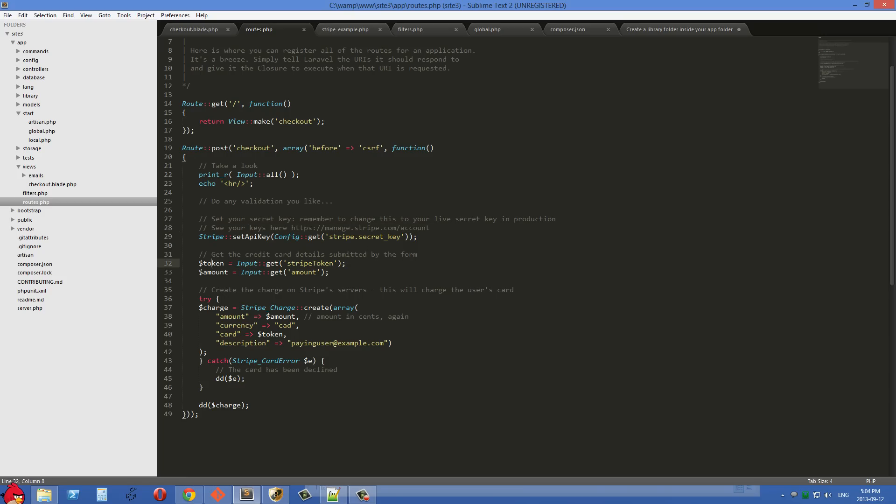
# - Point out the Stripe_Charge::create parameters, the token passed as the card, and the $charge variable
pyautogui.doubleClick(213, 271)
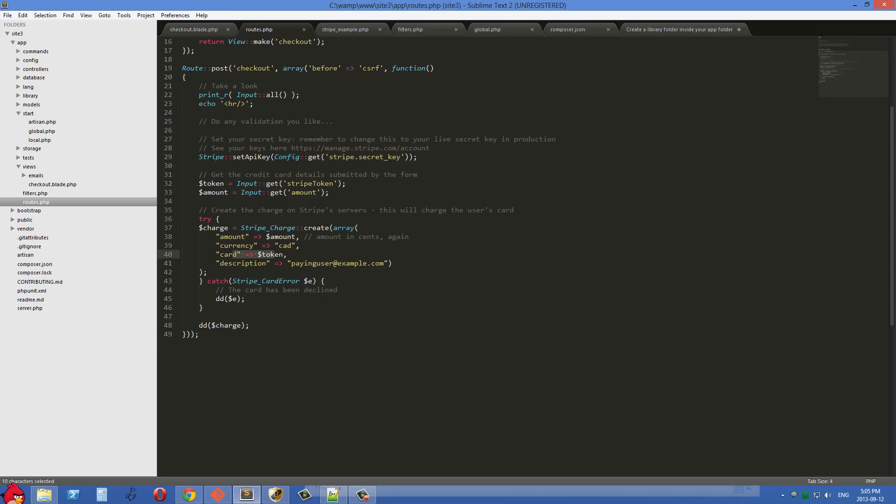
pyautogui.click(260, 254)
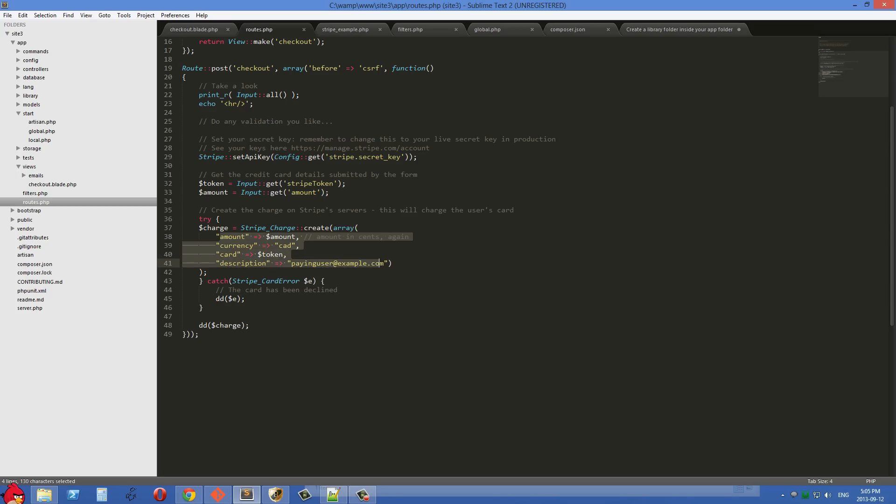
pyautogui.click(383, 263)
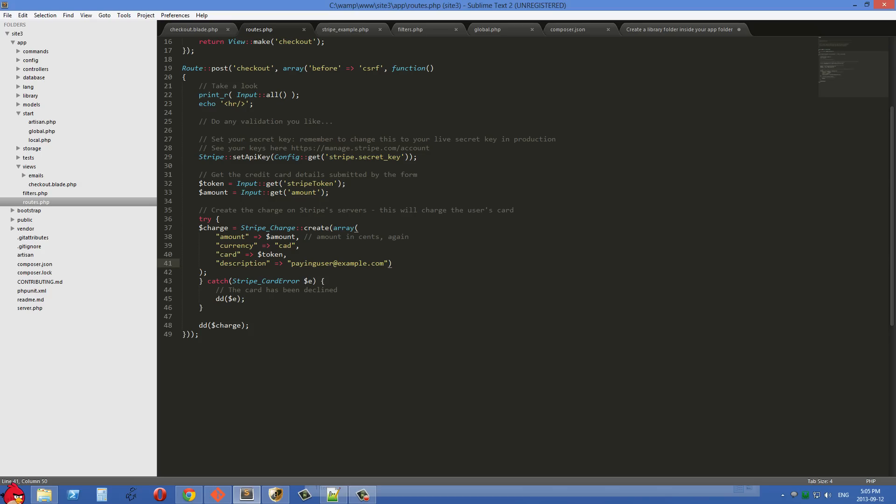
pyautogui.doubleClick(213, 228)
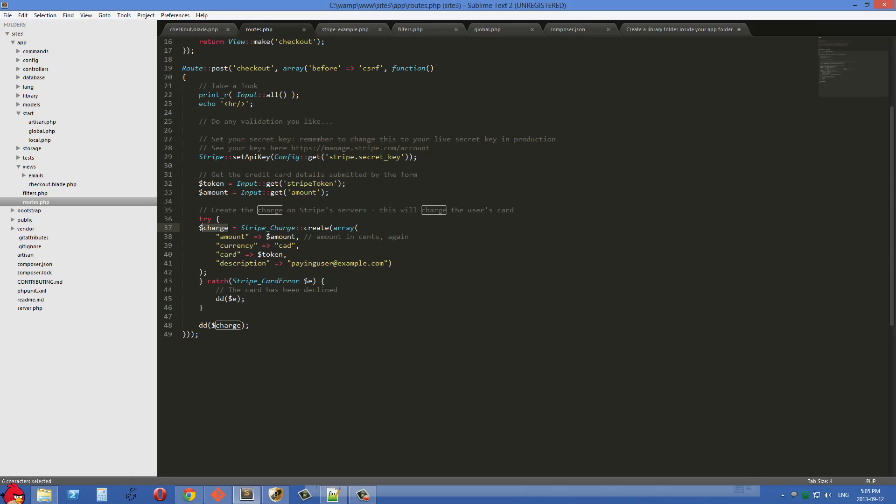
pyautogui.click(228, 228)
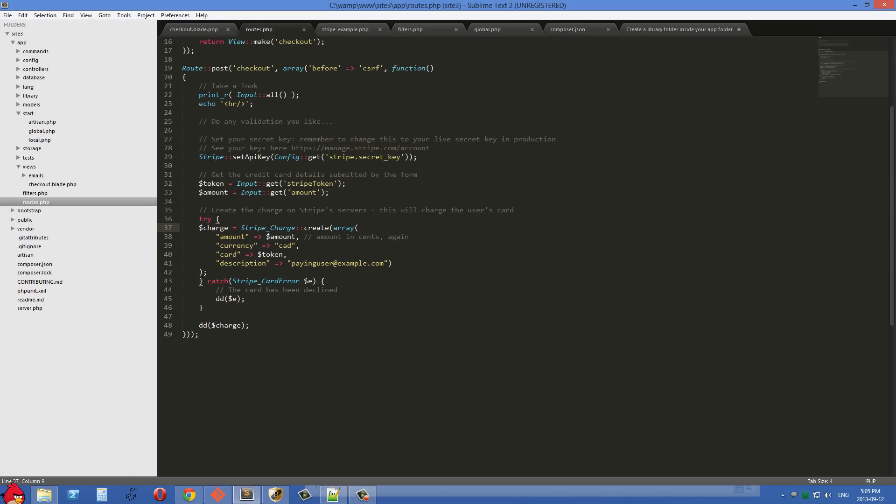
# - Point out the catch(Stripe_CardError $e) block with dd($e) and the dd($charge) line after it
pyautogui.doubleClick(242, 281)
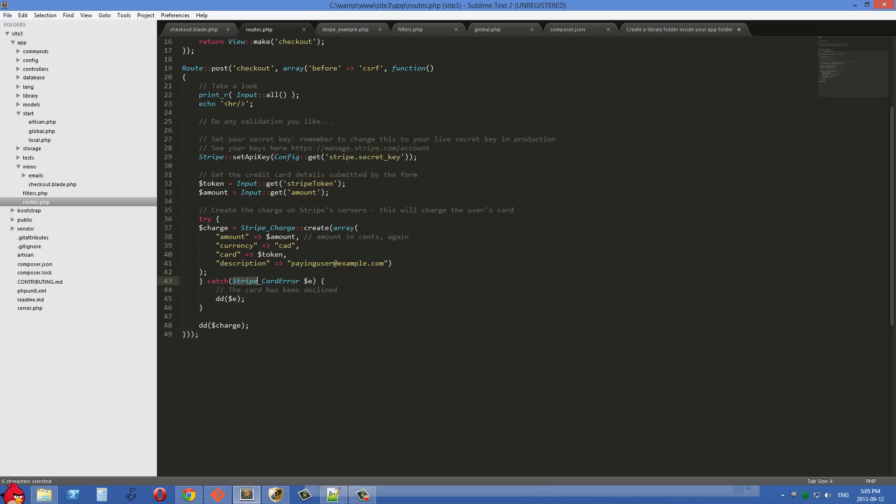
pyautogui.doubleClick(279, 281)
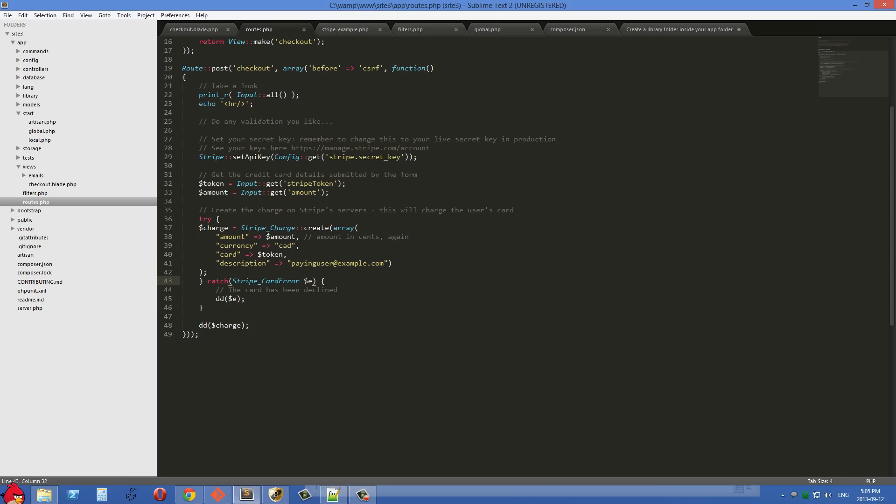
pyautogui.click(222, 325)
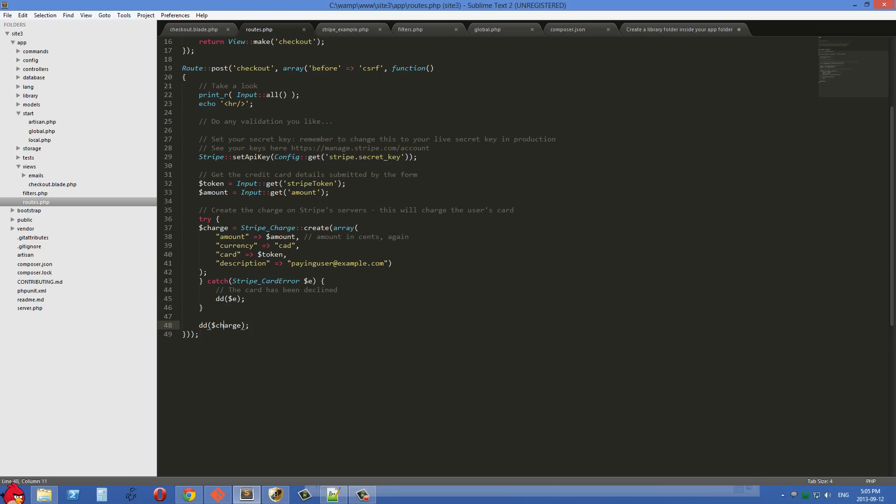
pyautogui.click(204, 307)
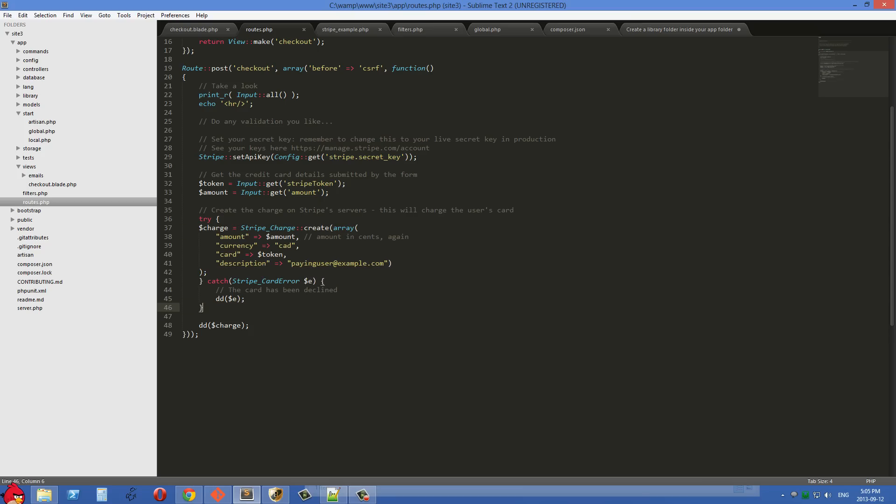
pyautogui.click(225, 227)
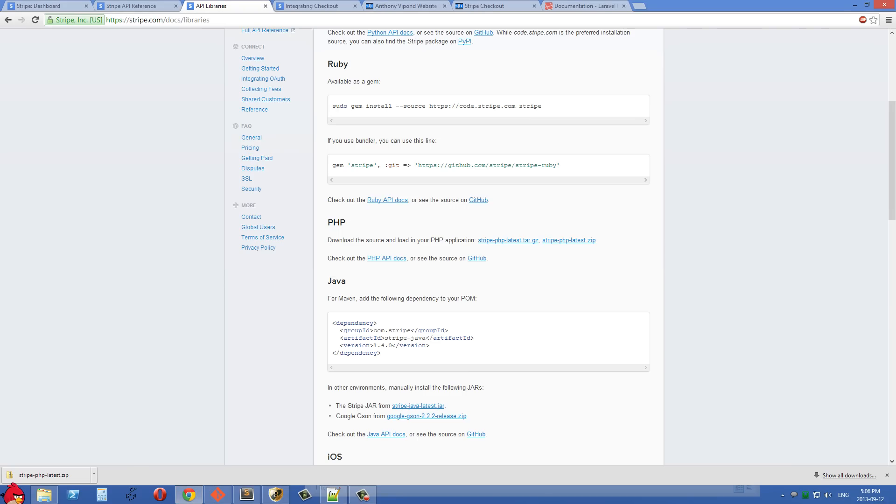
# - Go to the Stripe API Reference Errors page and highlight the HTTP status code descriptions
pyautogui.click(136, 5)
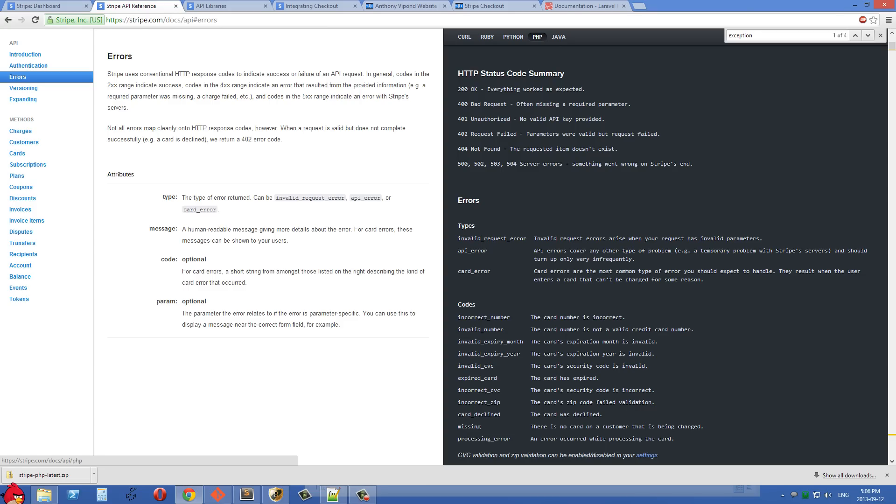
pyautogui.scroll(-3)
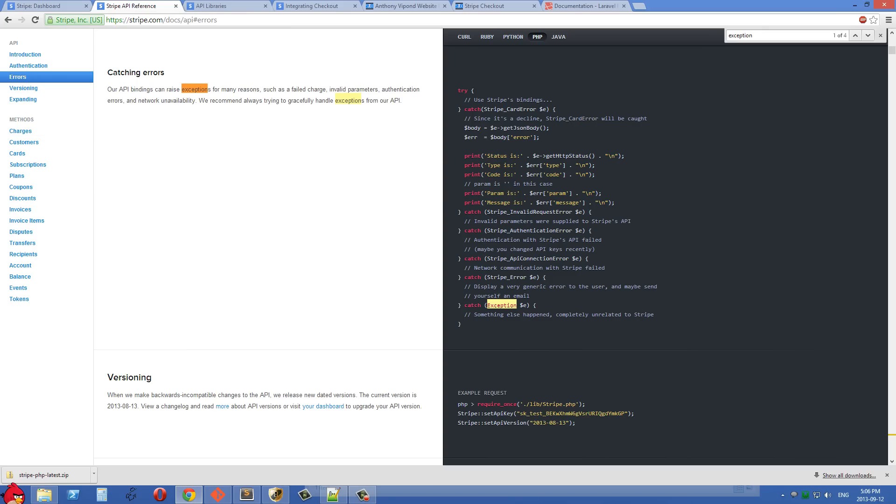
pyautogui.moveTo(466, 118); pyautogui.dragTo(586, 119)
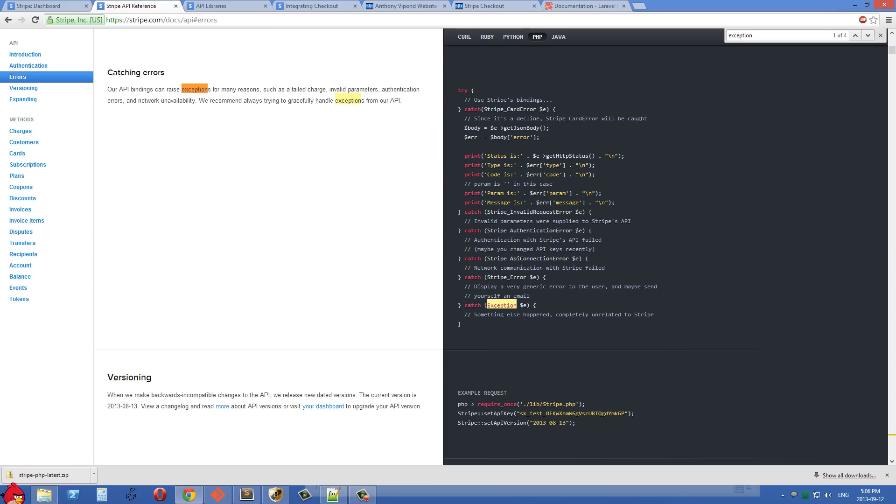
pyautogui.moveTo(466, 118); pyautogui.dragTo(549, 137)
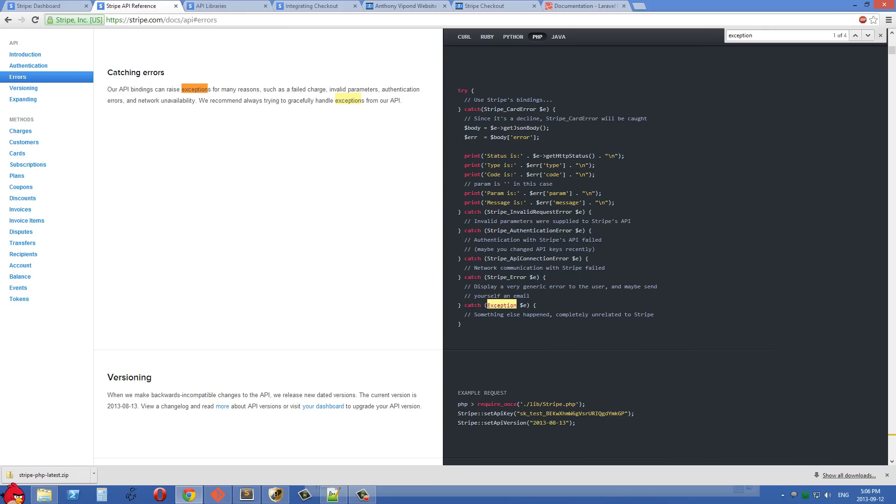
# - Highlight the error types and read the PHP 'Catching errors' try/catch example
pyautogui.doubleClick(531, 212)
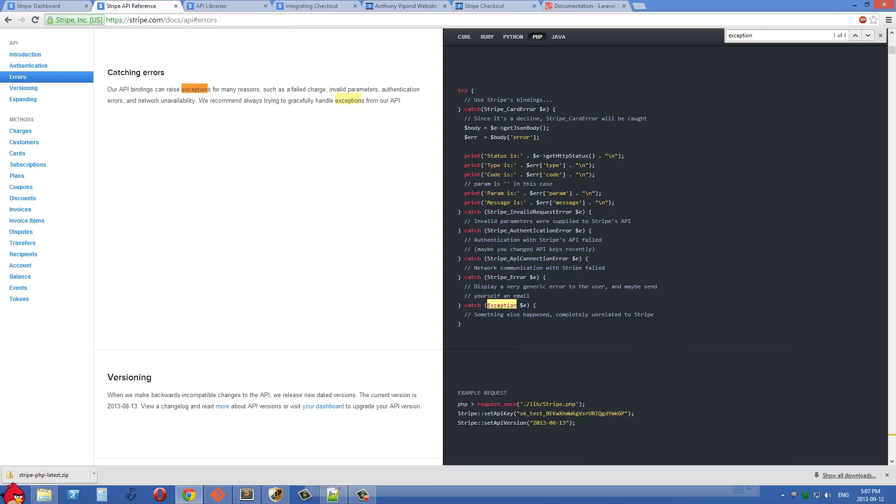
pyautogui.doubleClick(524, 212)
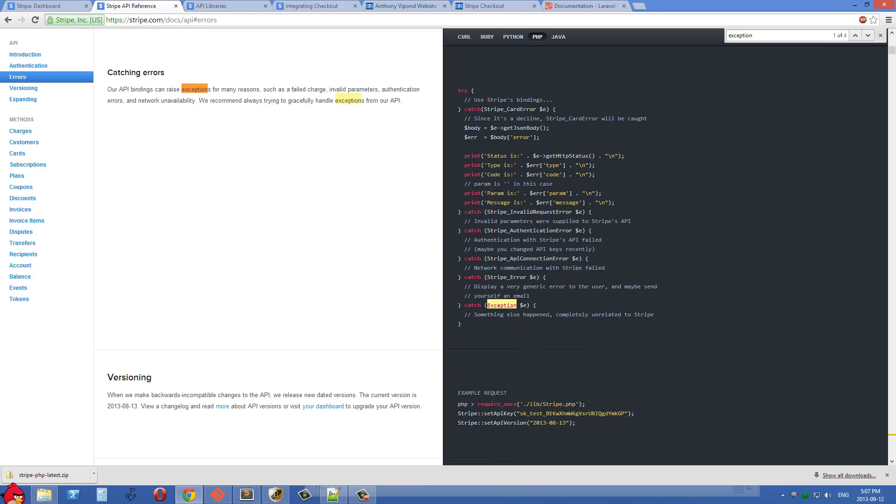
pyautogui.moveTo(466, 231); pyautogui.dragTo(534, 305)
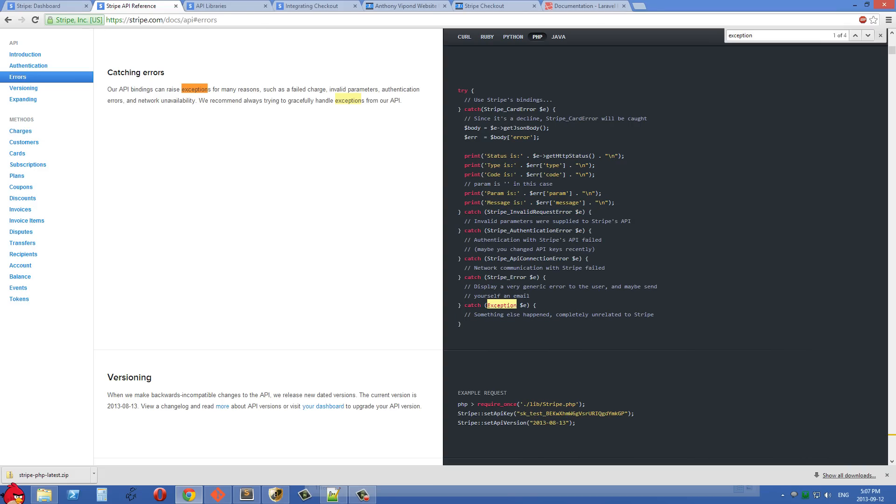
pyautogui.click(246, 494)
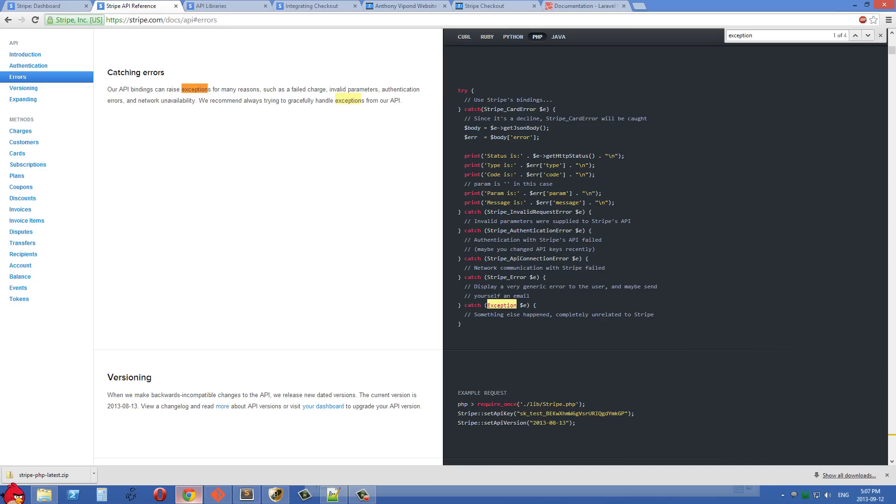
# - In the demo site's Stripe Checkout, enter expiry 12 / 2020, name A and card code 123
pyautogui.click(226, 6)
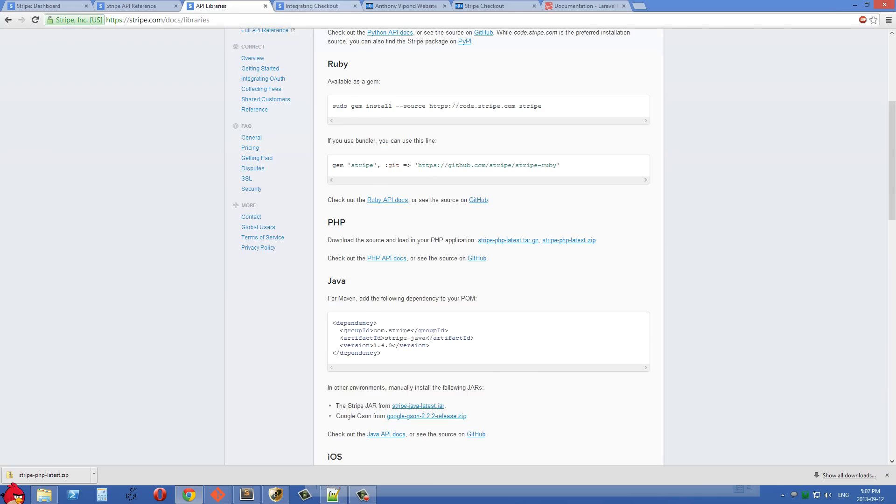
pyautogui.click(493, 6)
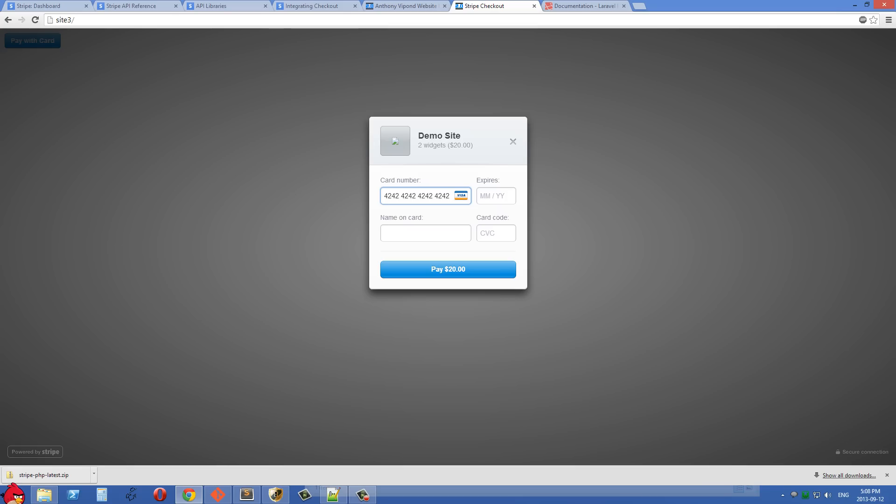
pyautogui.click(496, 195)
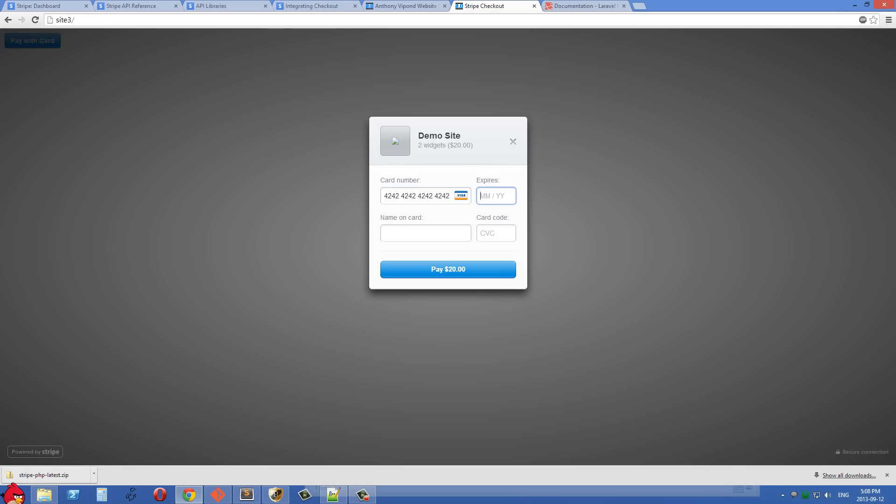
pyautogui.write('12 /')
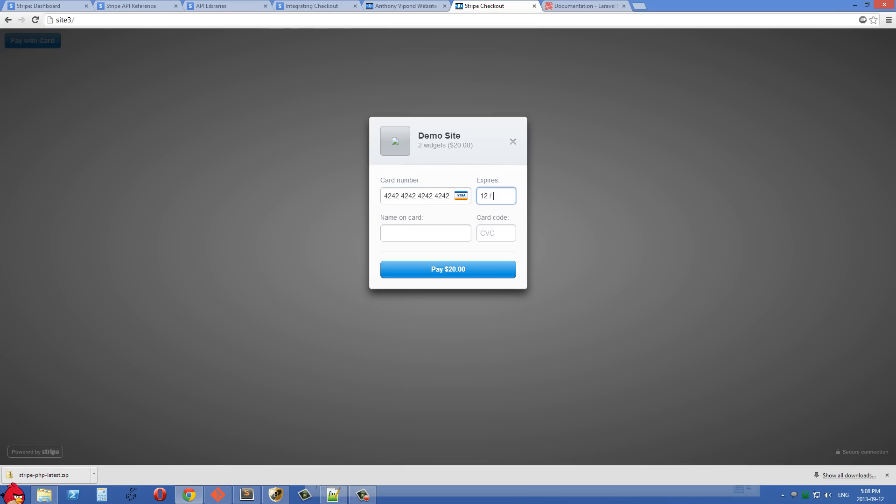
pyautogui.write('2020')
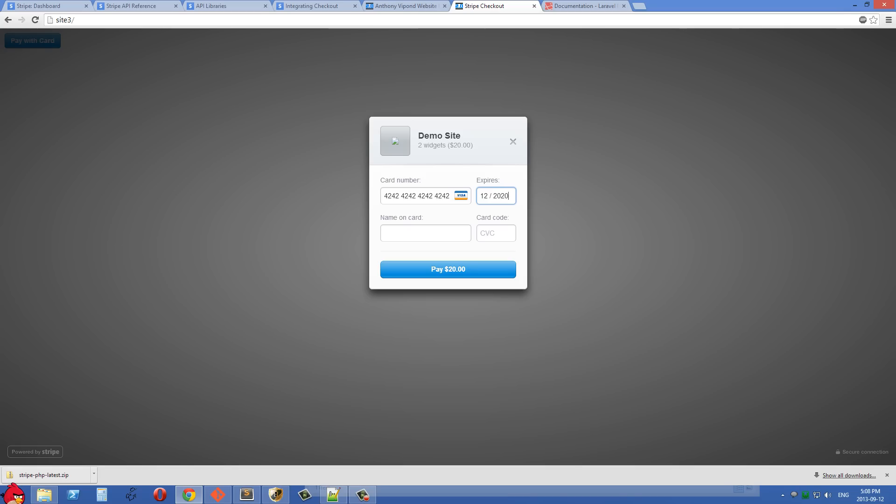
pyautogui.write('A')
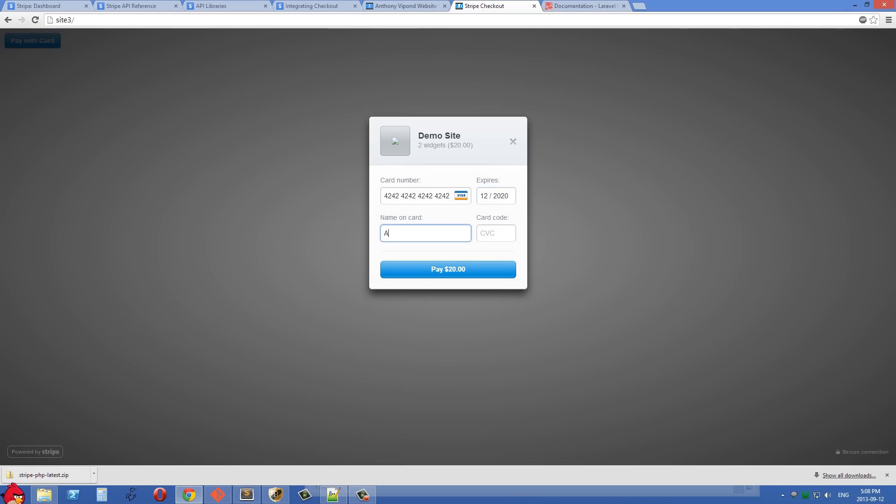
pyautogui.click(495, 234)
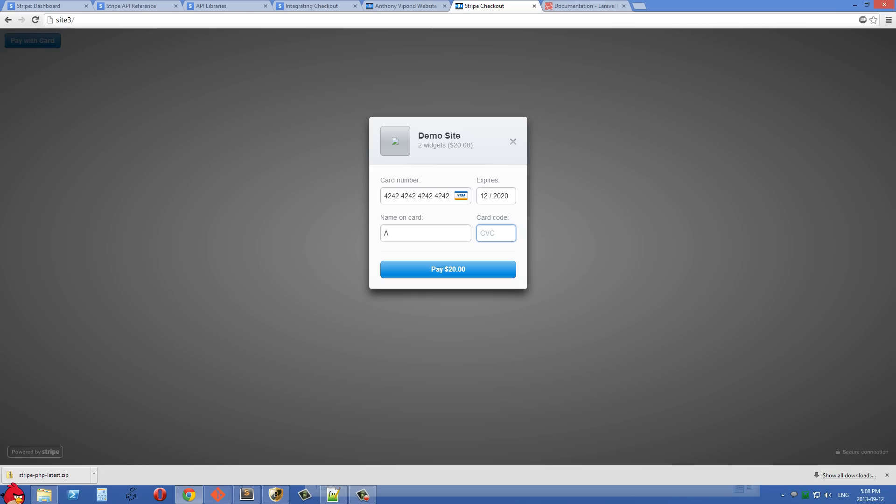
pyautogui.write('123')
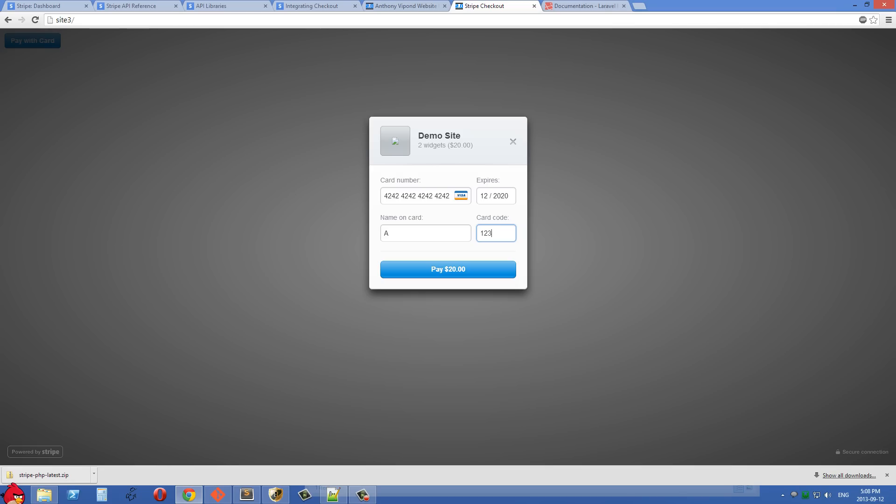
# - Submit the $20.00 test payment
pyautogui.click(448, 269)
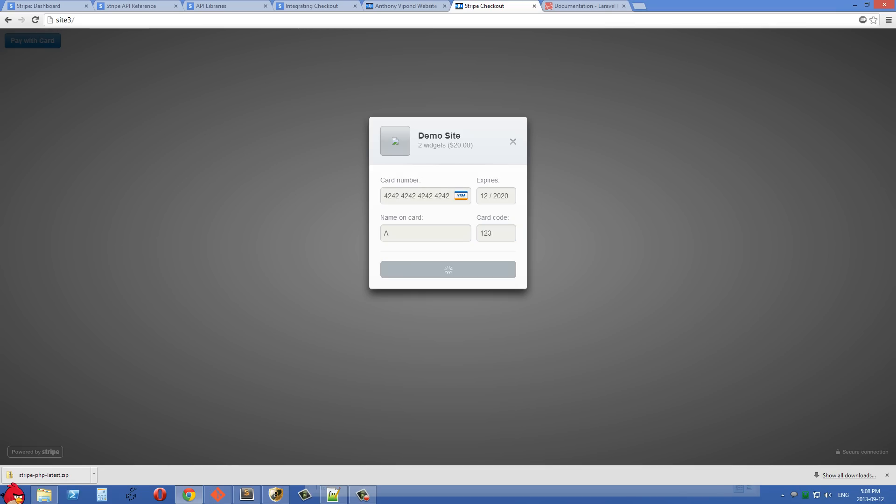
pyautogui.click(447, 269)
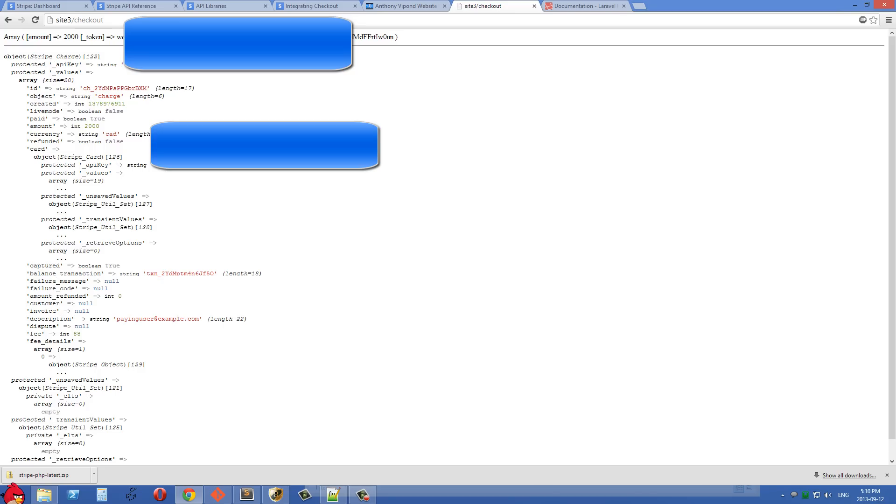
# - Highlight the dumped Stripe_Charge fields (paid true, amount 2000, CAD), then head to the Stripe dashboard logs
pyautogui.moveTo(17, 56); pyautogui.dragTo(123, 111)
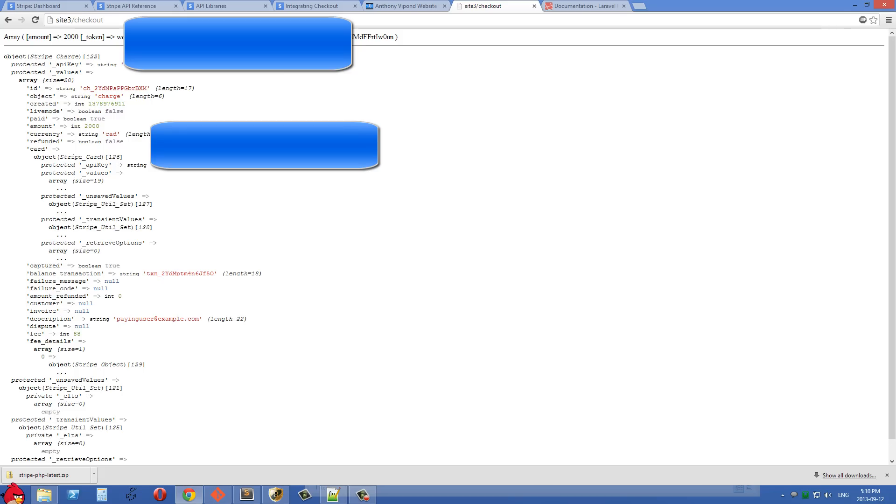
pyautogui.doubleClick(35, 118)
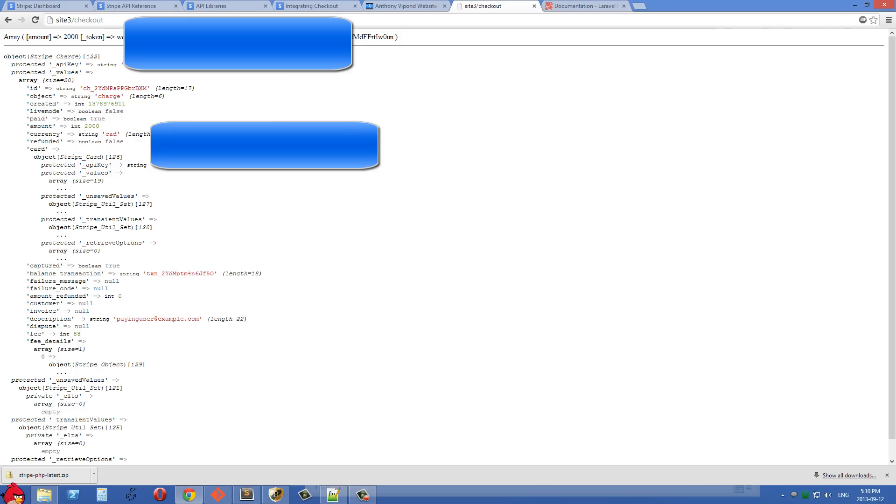
pyautogui.doubleClick(90, 126)
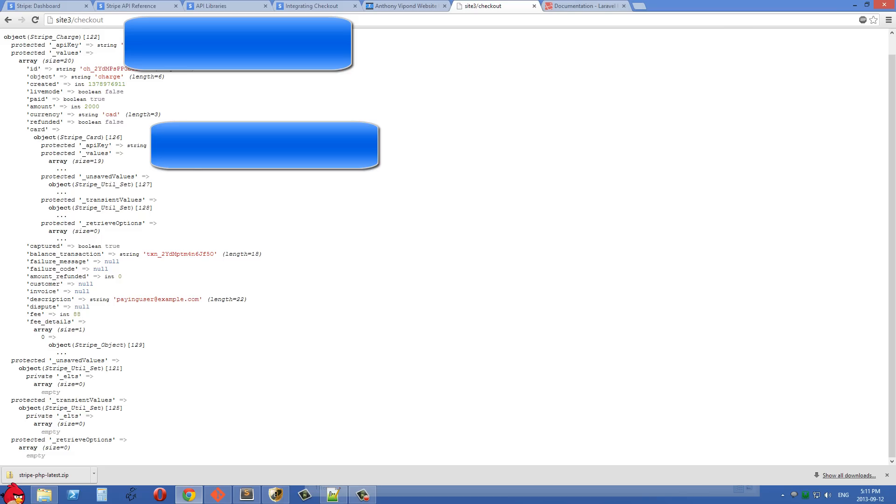
pyautogui.doubleClick(72, 314)
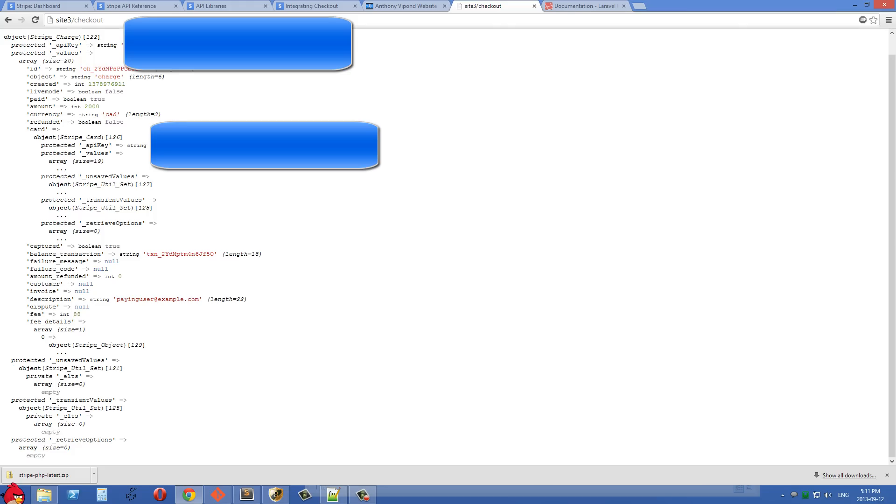
pyautogui.doubleClick(154, 300)
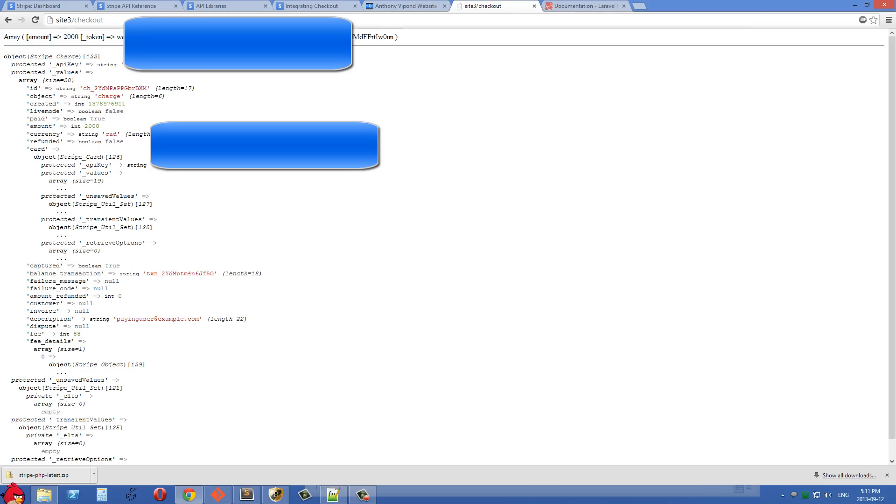
pyautogui.moveTo(16, 64); pyautogui.dragTo(86, 443)
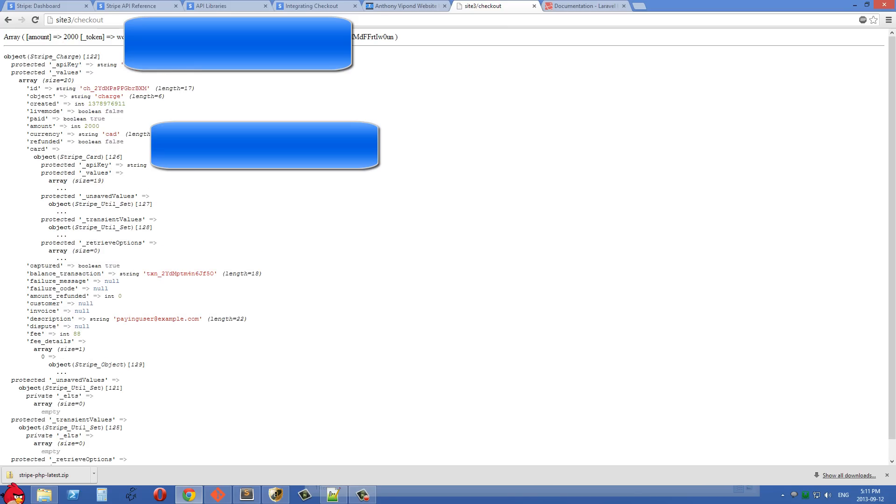
pyautogui.click(46, 5)
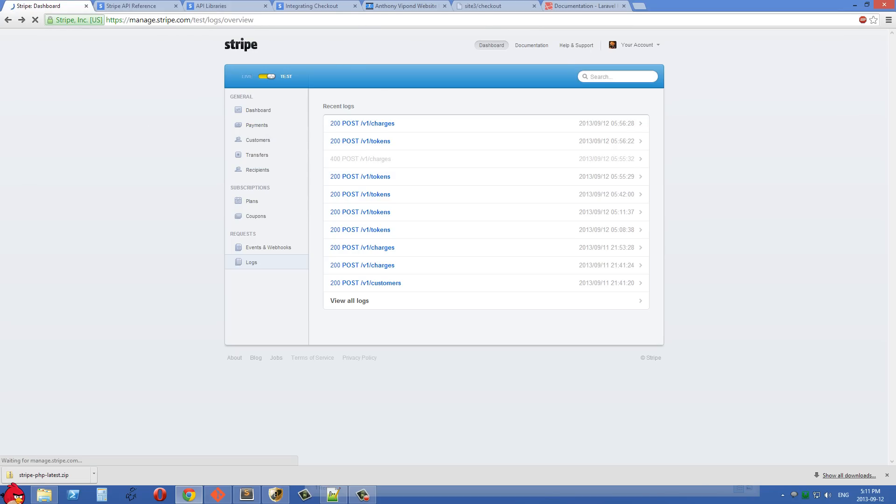
# - Refresh the test logs and open the newest 200 POST /v1/charges entry for the 2000 CAD charge
pyautogui.click(251, 261)
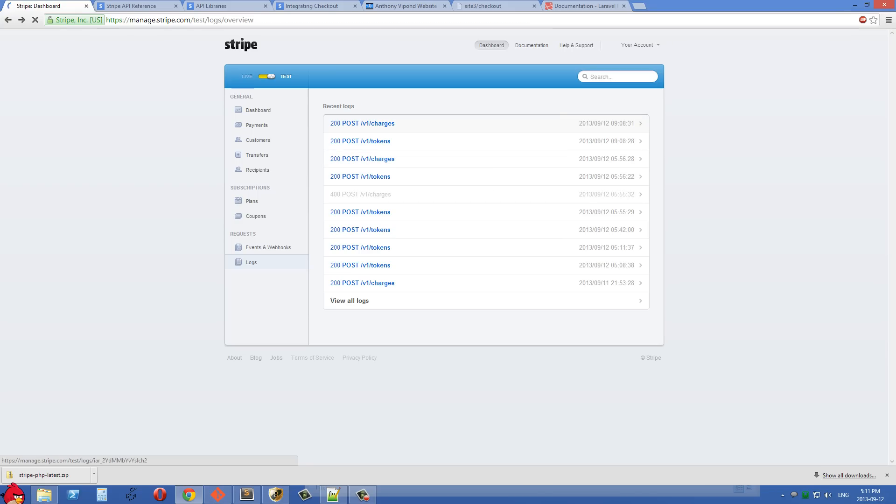
pyautogui.click(362, 123)
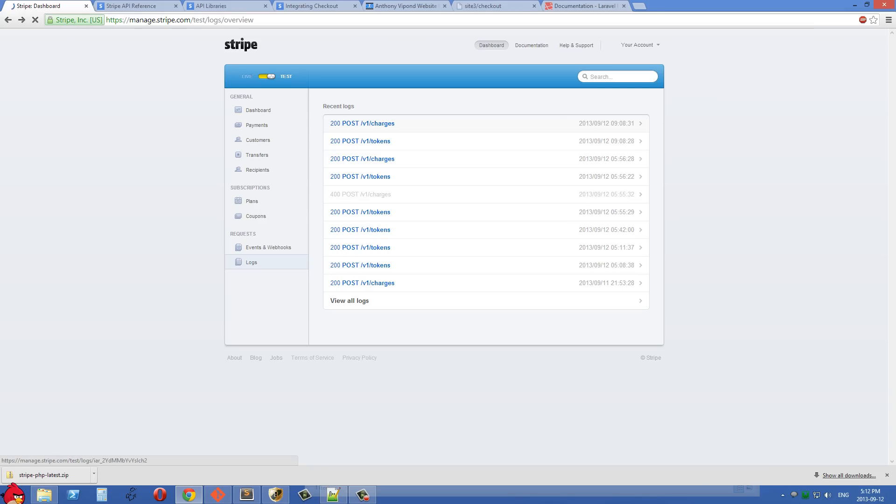
pyautogui.click(361, 123)
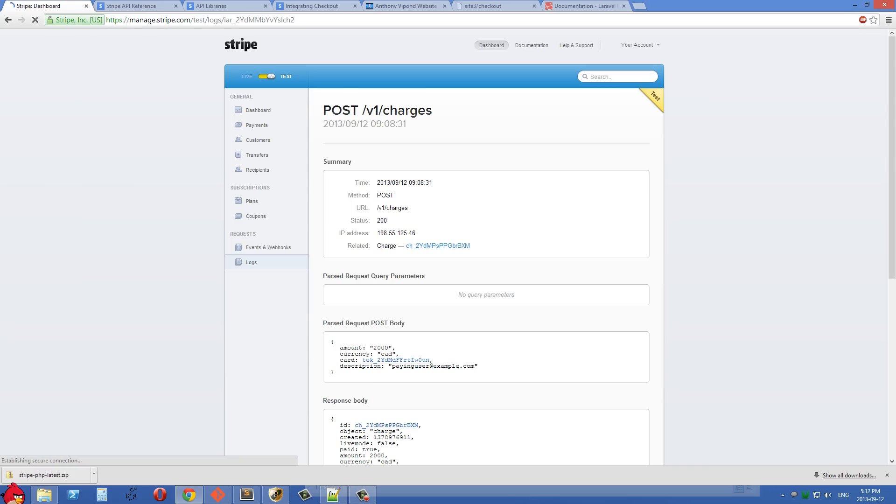